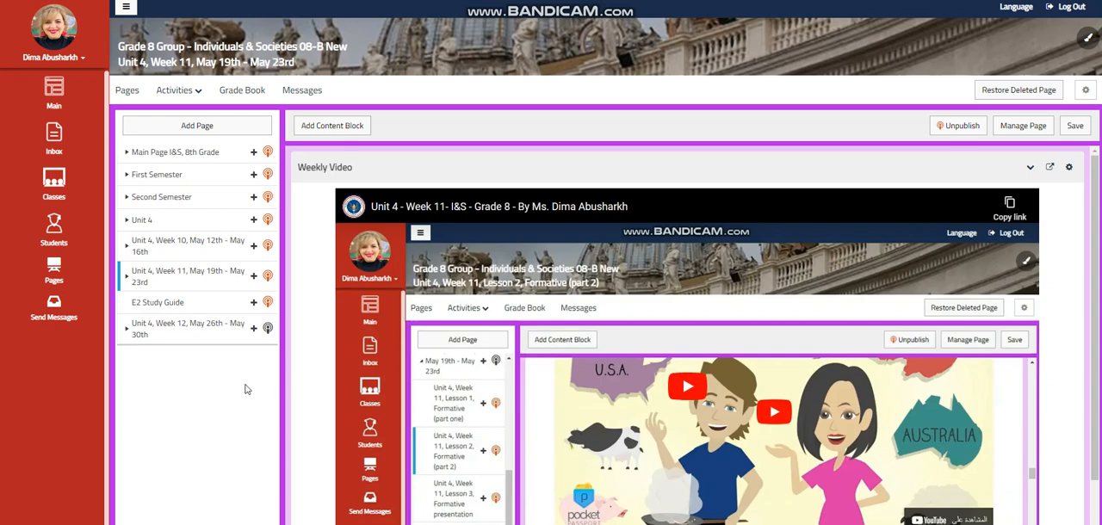
mouse_move(192, 370)
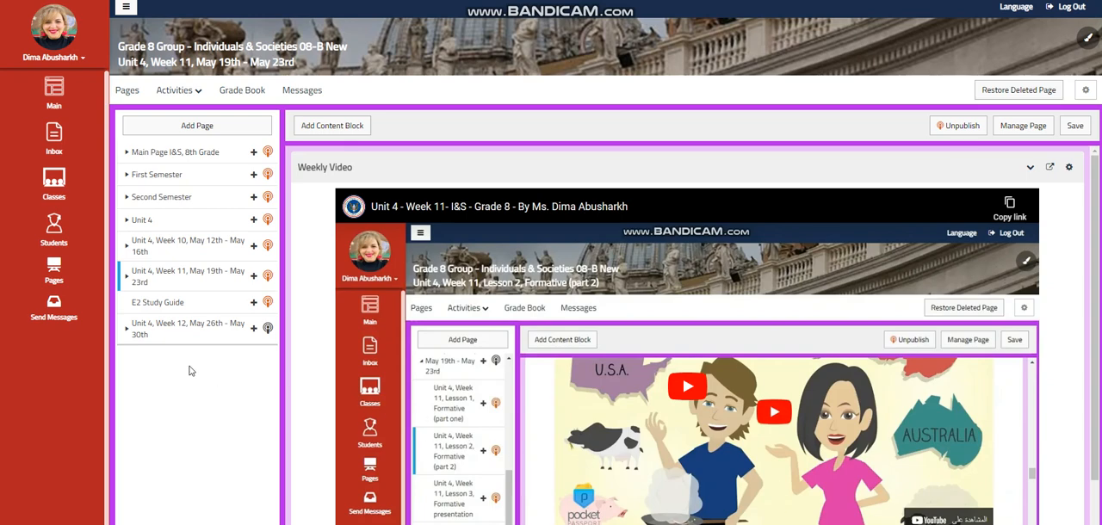
mouse_move(153, 341)
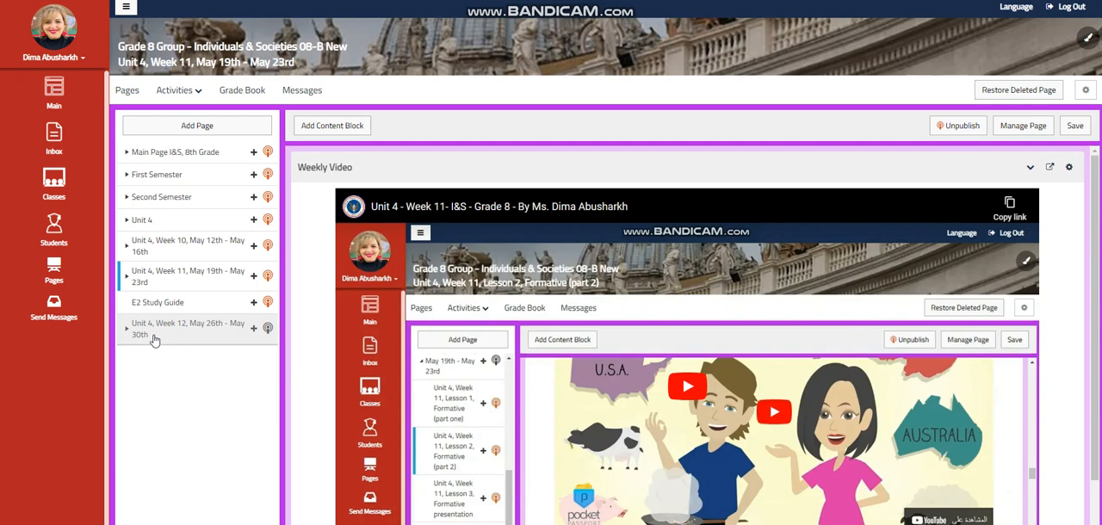
mouse_move(145, 334)
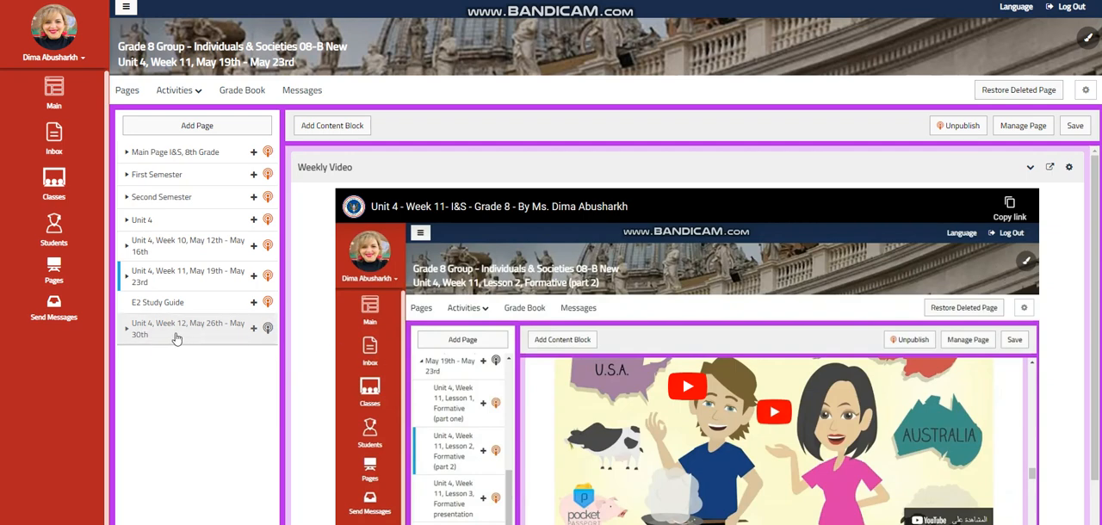
mouse_move(154, 336)
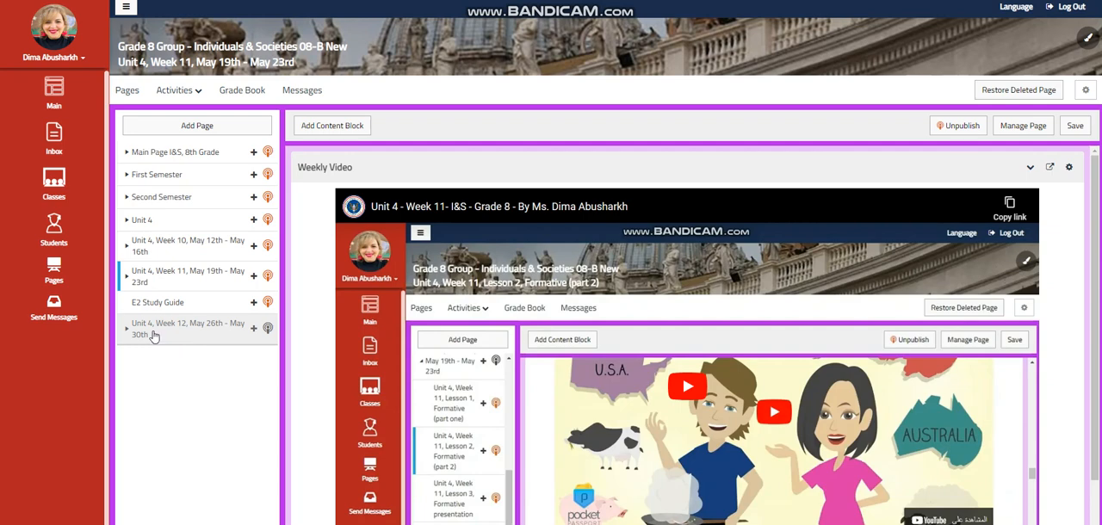
Step: Expand 'Unit 4, Week 12, May 26th - May 30th' in the page tree to list Lessons 1–3
click(126, 328)
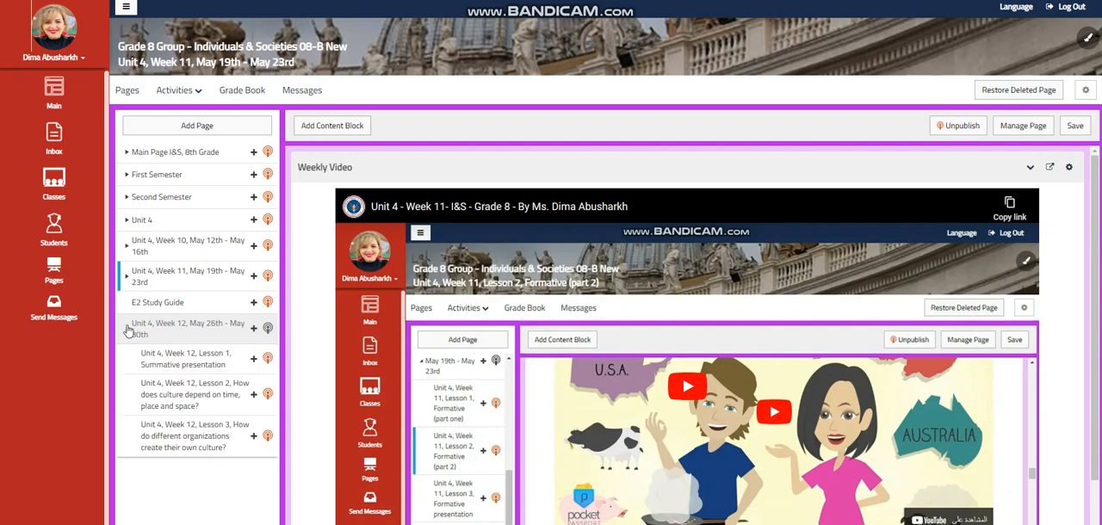
Step: Open the Lesson 1 Summative presentation page and review its objectives, word wall and rubrics
click(186, 361)
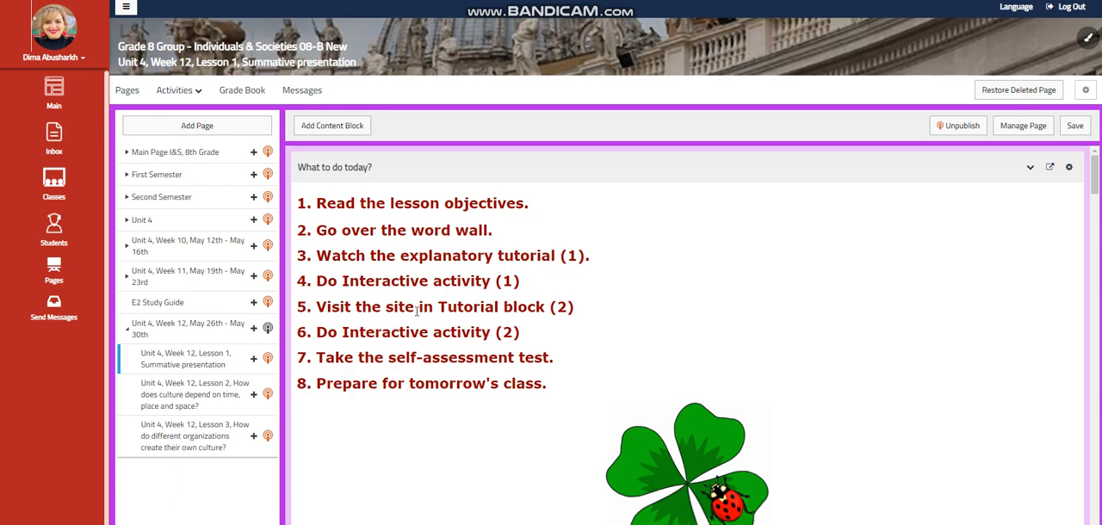
mouse_move(457, 312)
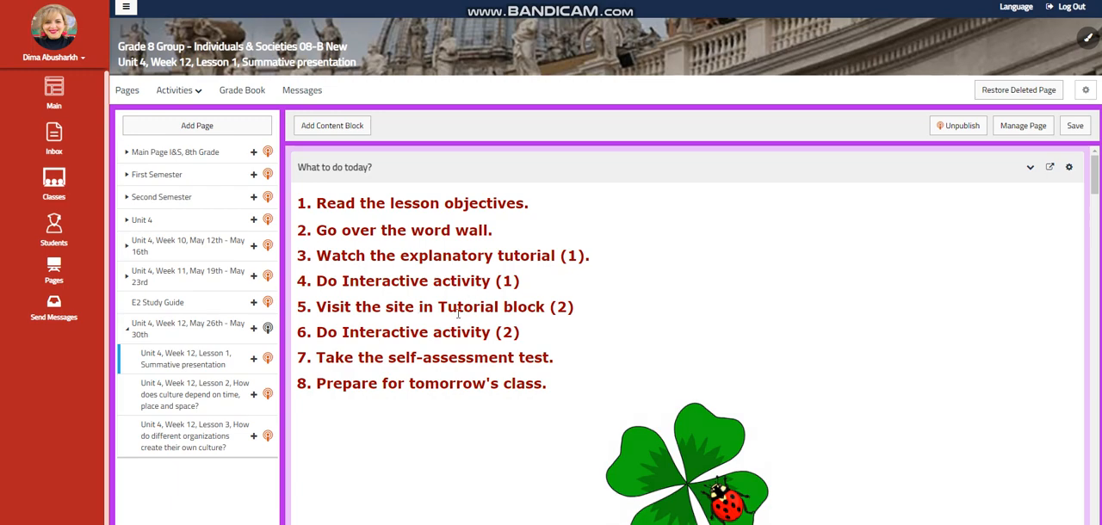
scroll(down, 3)
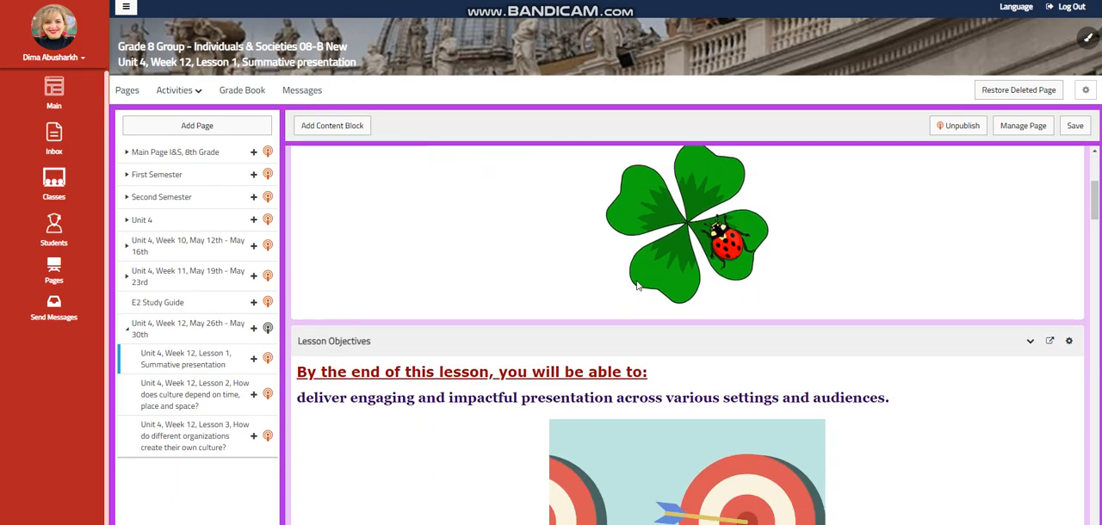
scroll(down, 3)
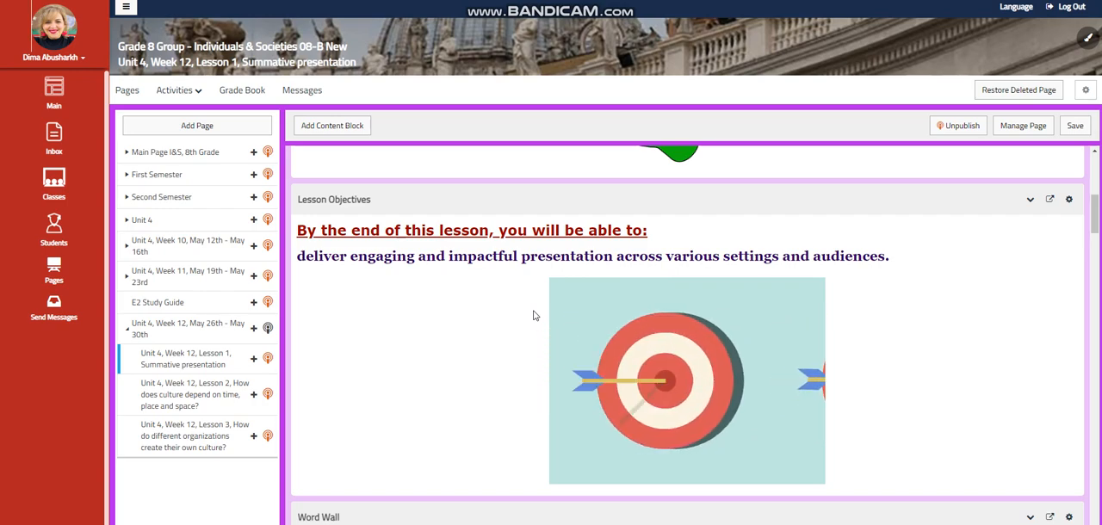
scroll(down, 3)
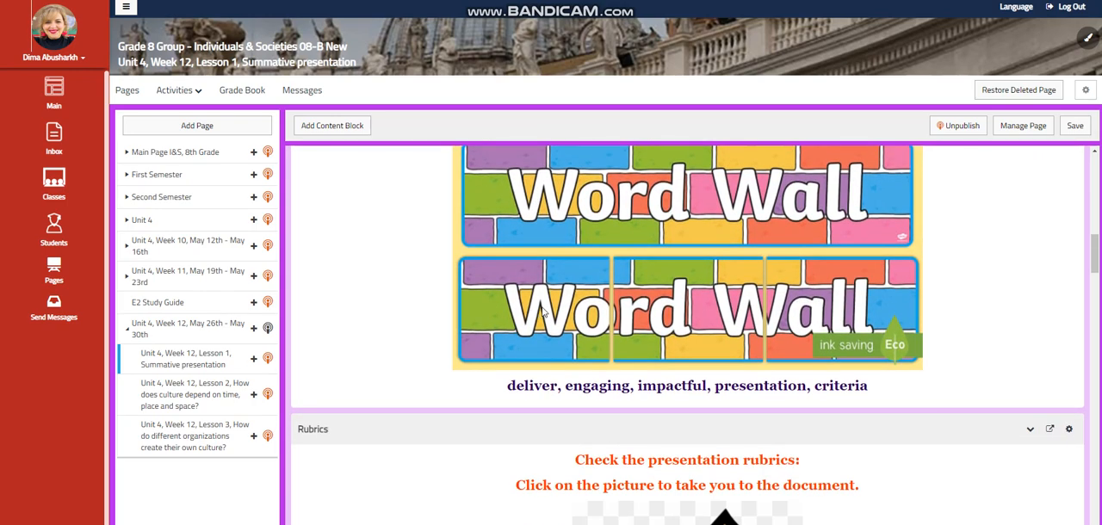
mouse_move(569, 307)
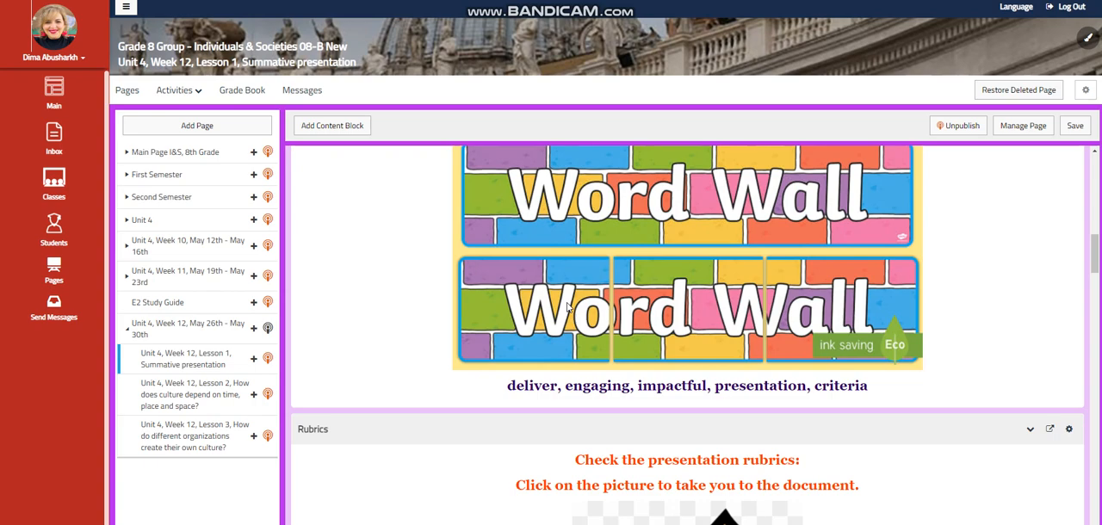
mouse_move(579, 305)
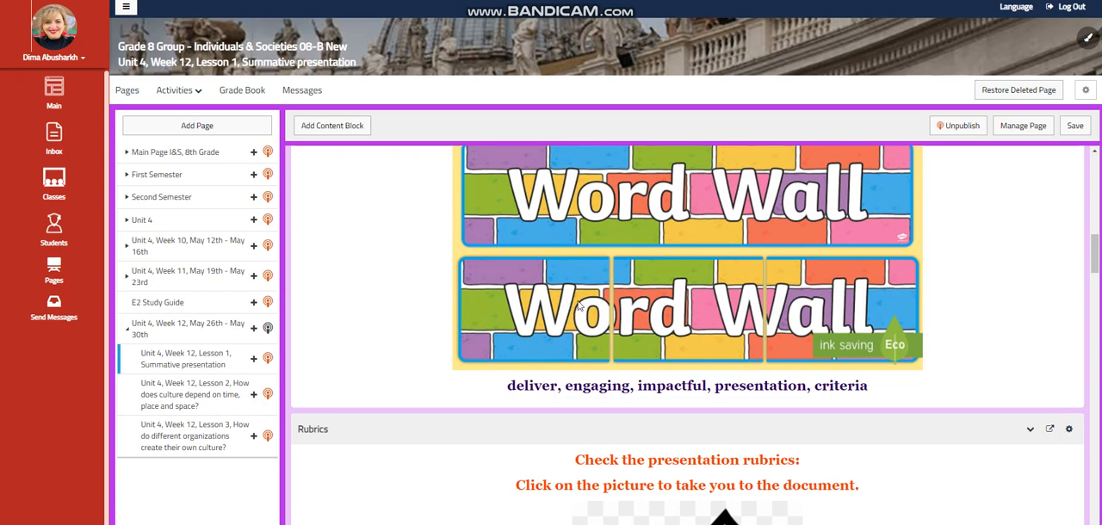
scroll(down, 3)
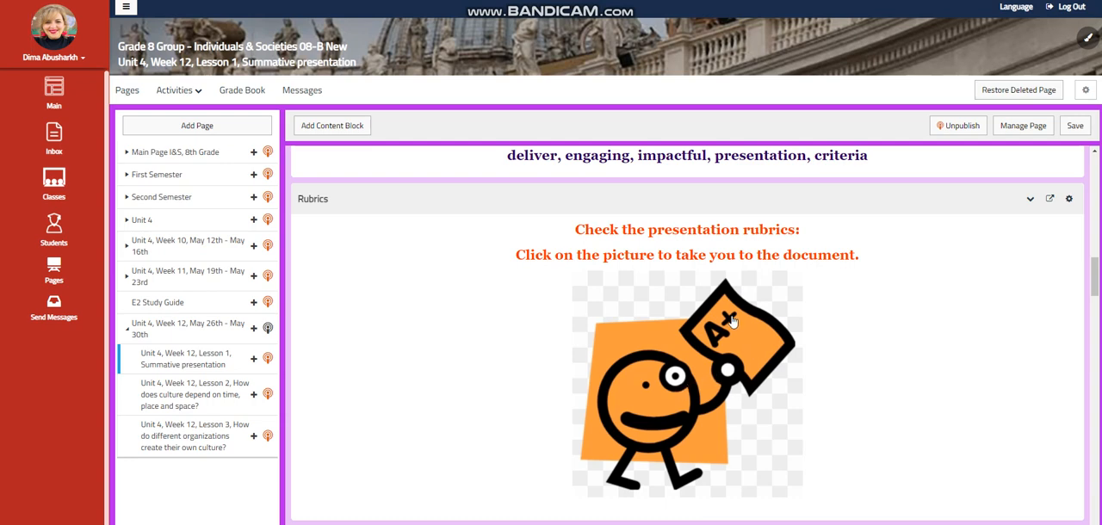
mouse_move(693, 385)
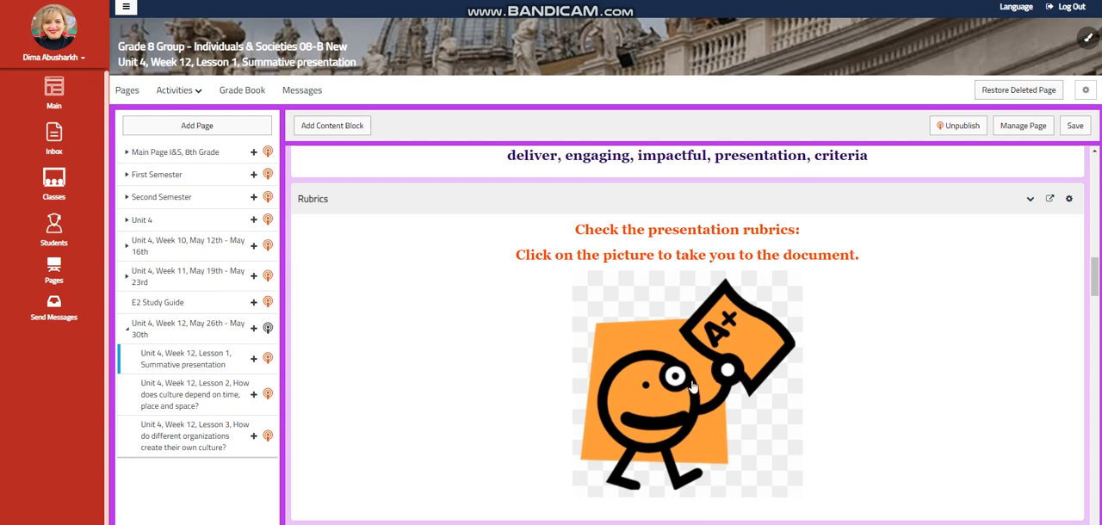
mouse_move(730, 373)
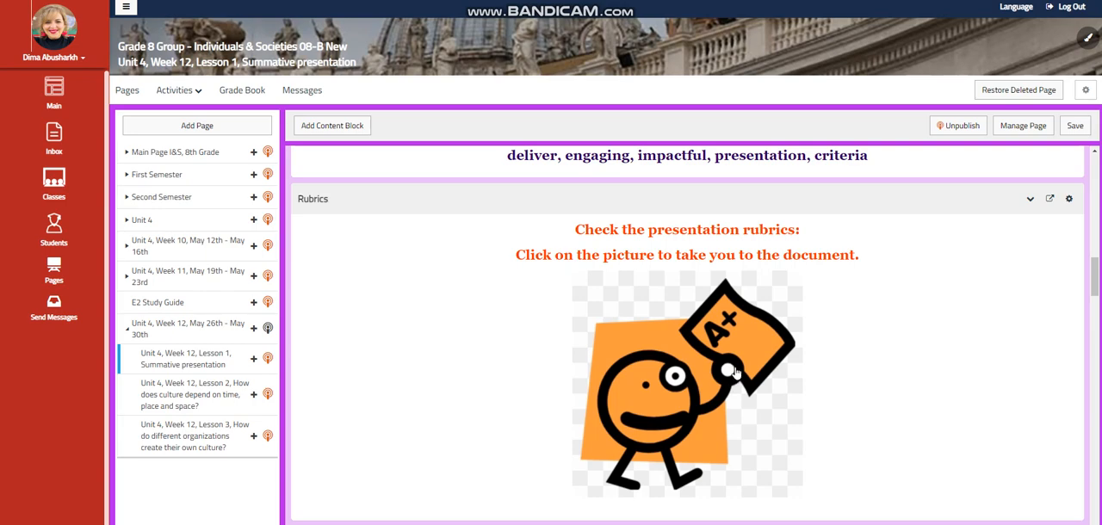
mouse_move(815, 364)
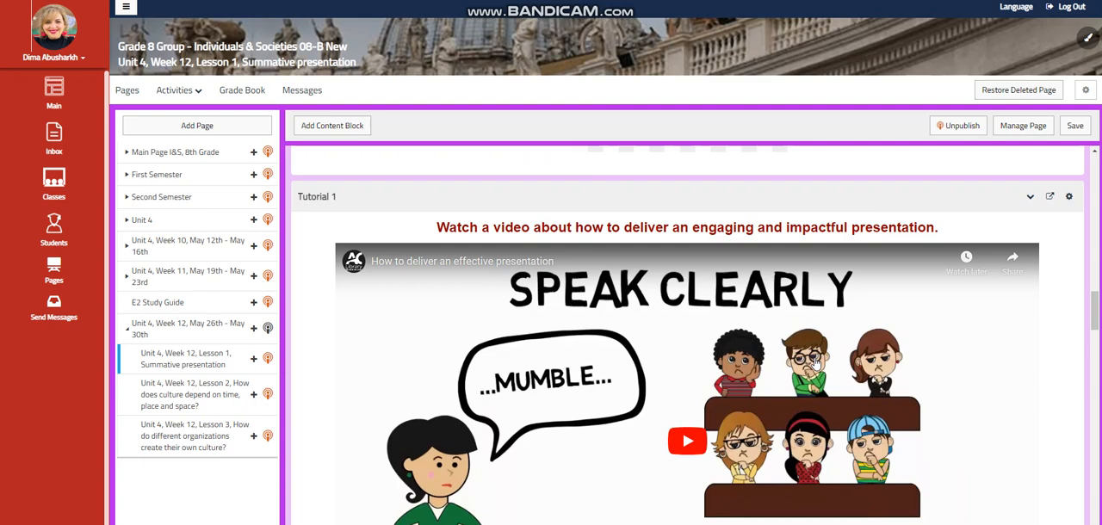
scroll(down, 3)
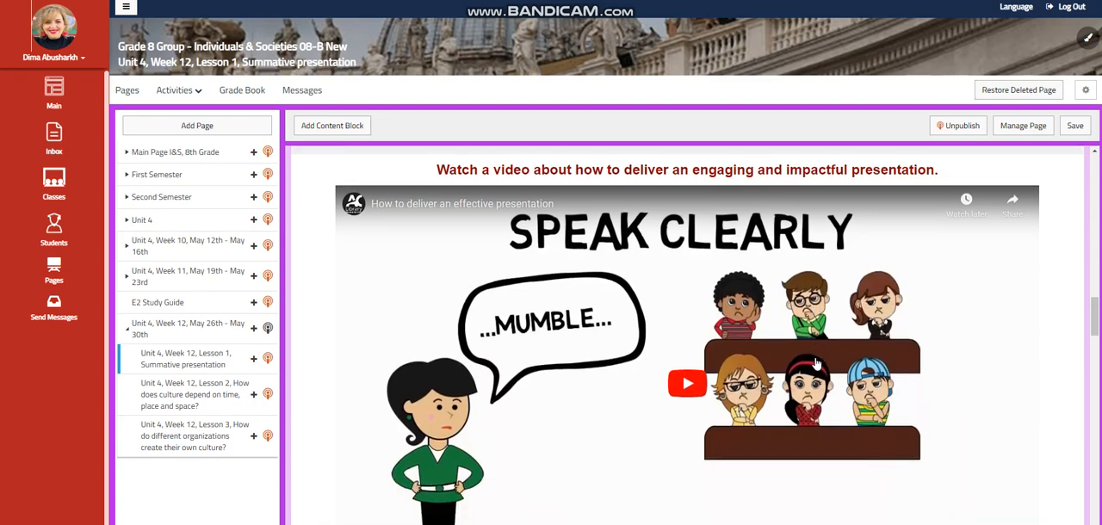
scroll(down, 3)
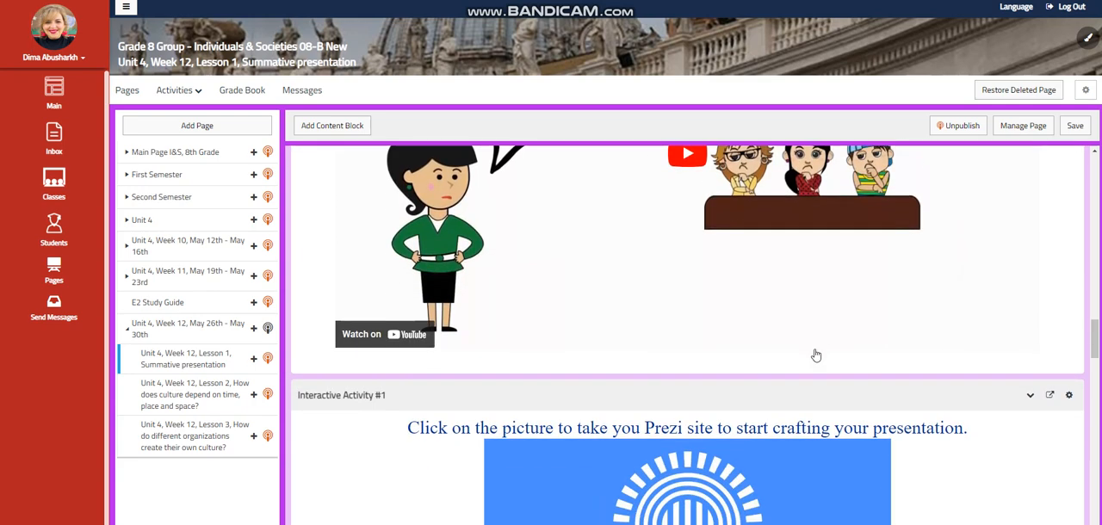
scroll(down, 3)
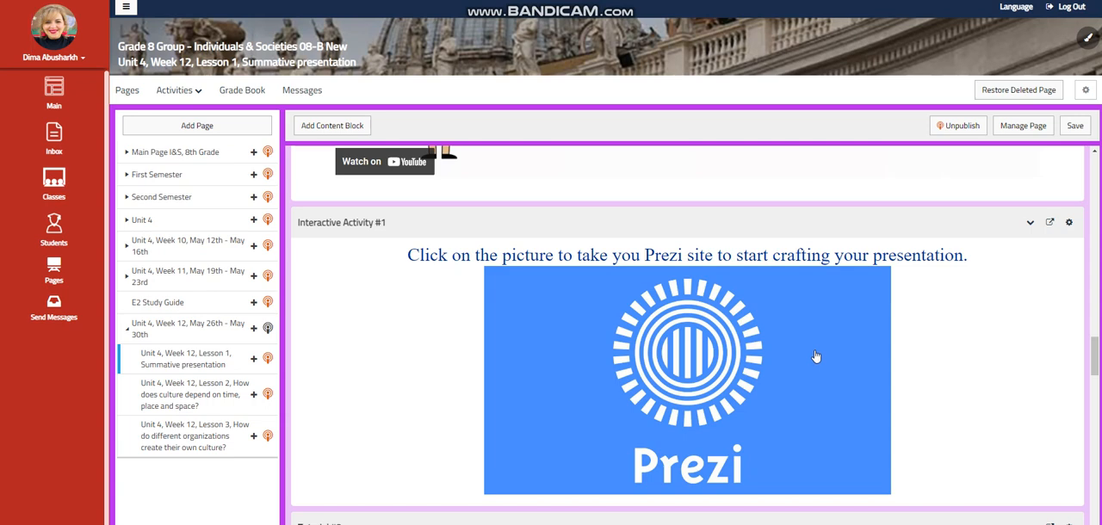
scroll(down, 3)
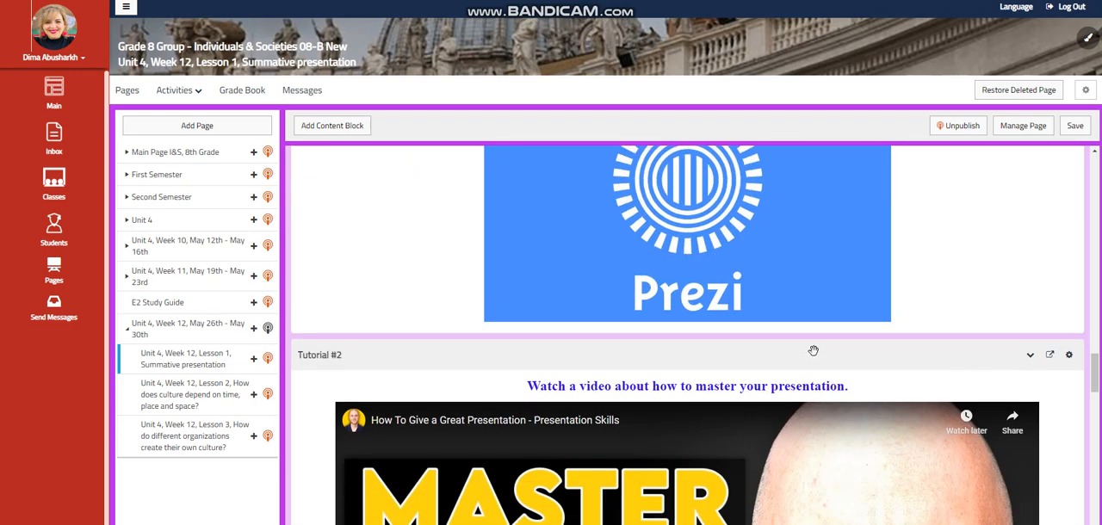
scroll(down, 3)
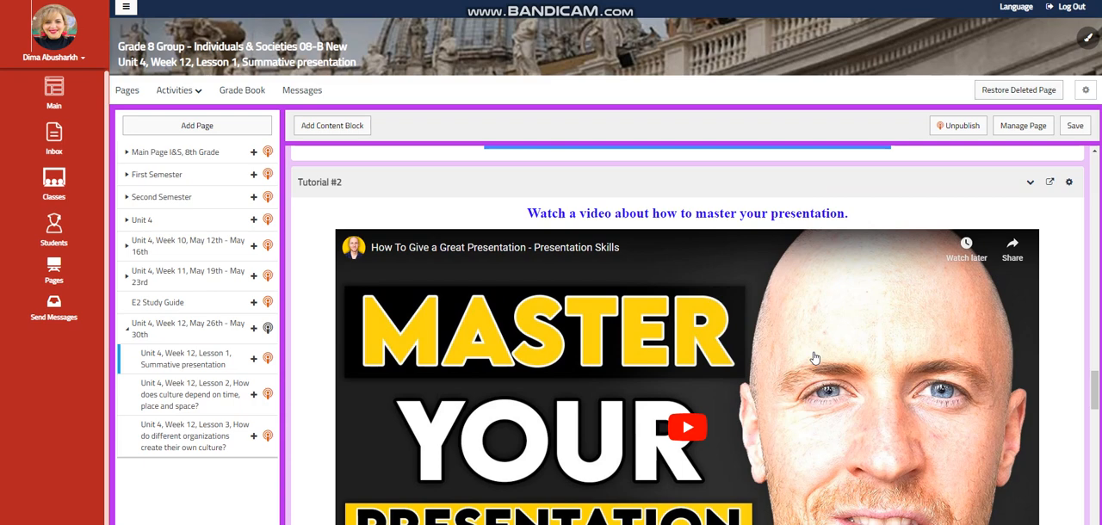
scroll(down, 3)
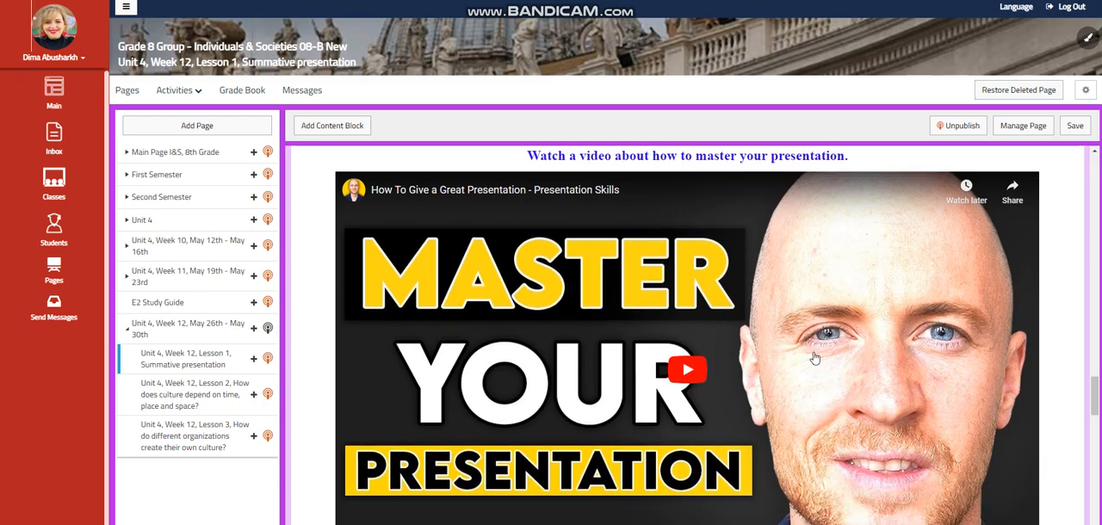
scroll(down, 3)
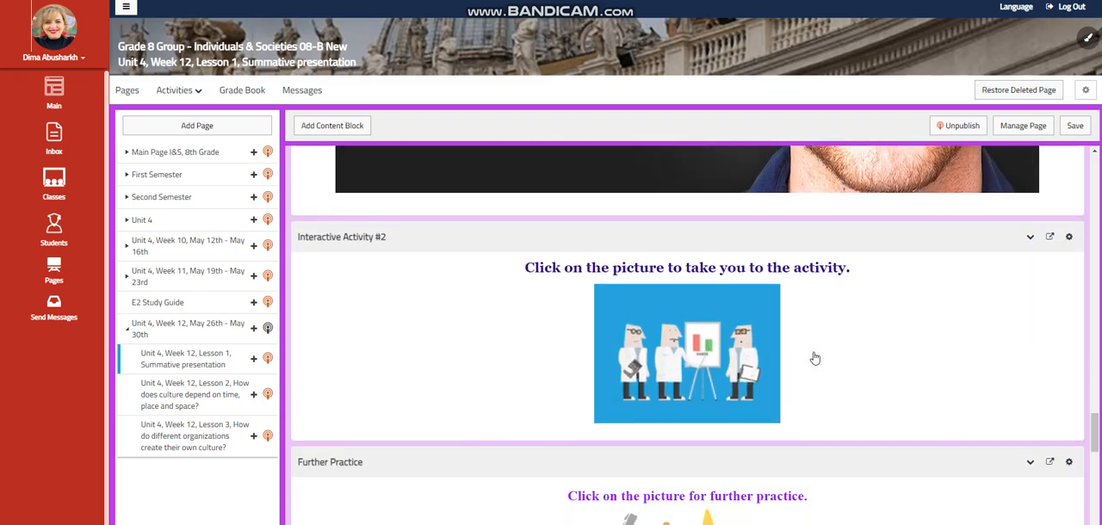
scroll(down, 3)
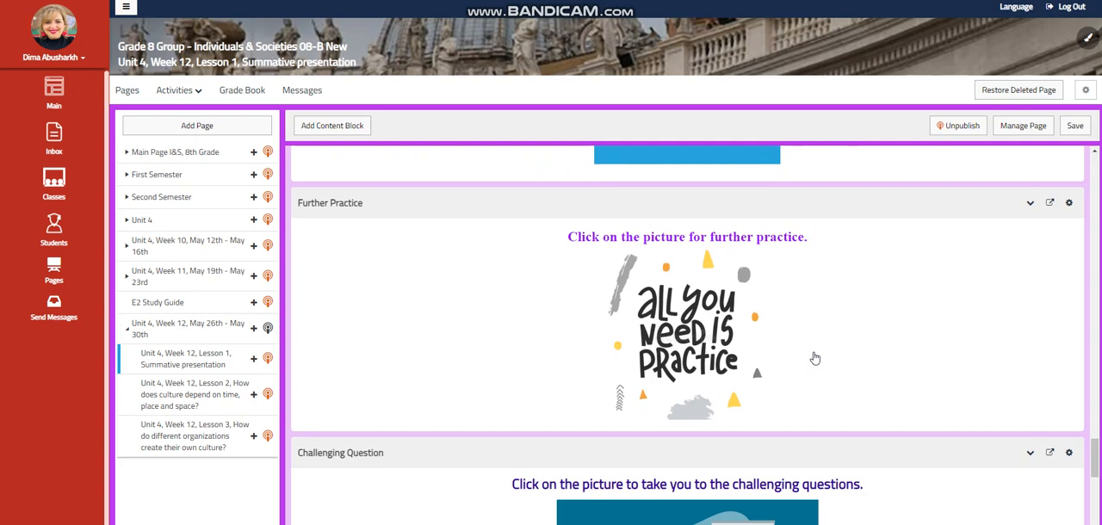
scroll(down, 3)
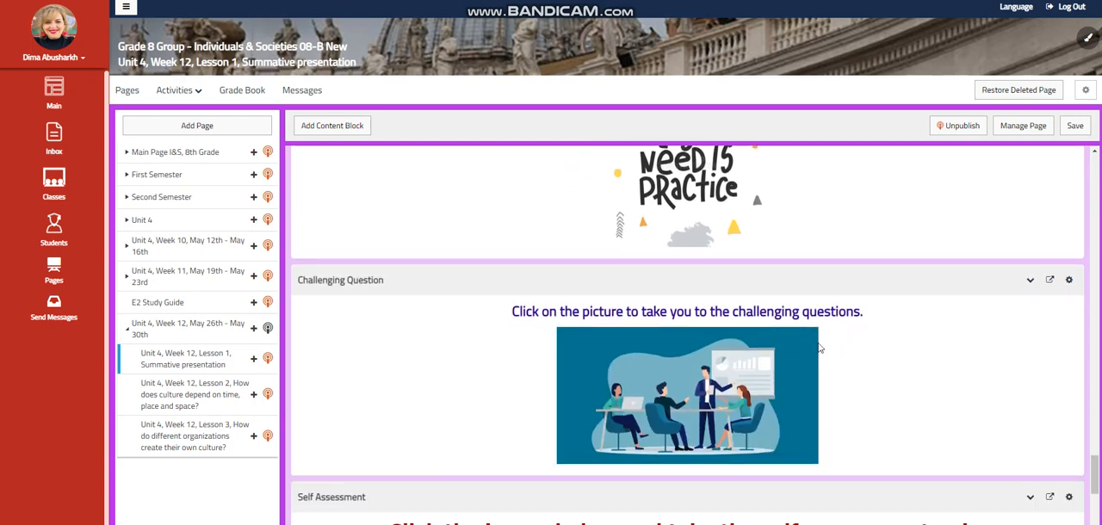
mouse_move(766, 375)
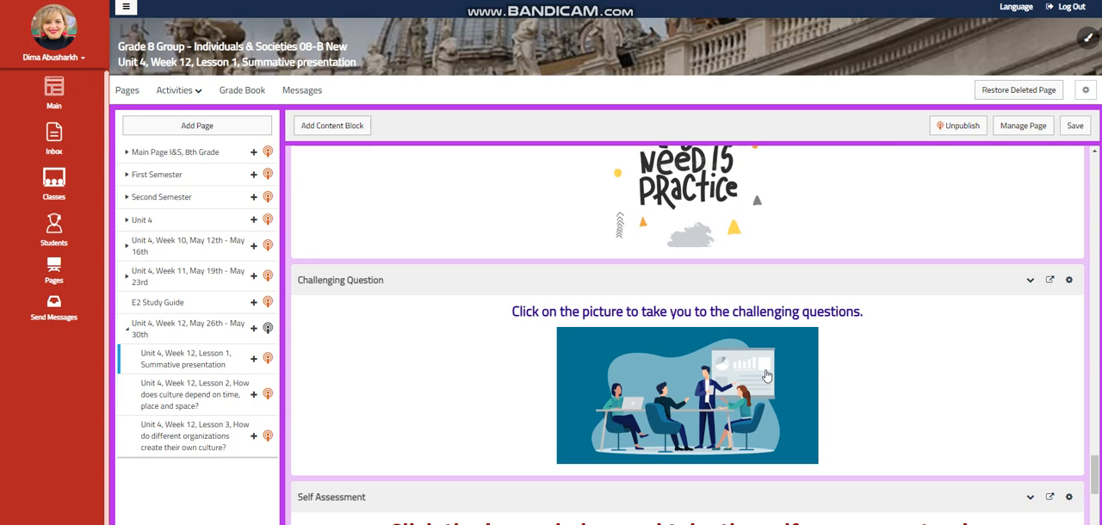
scroll(down, 3)
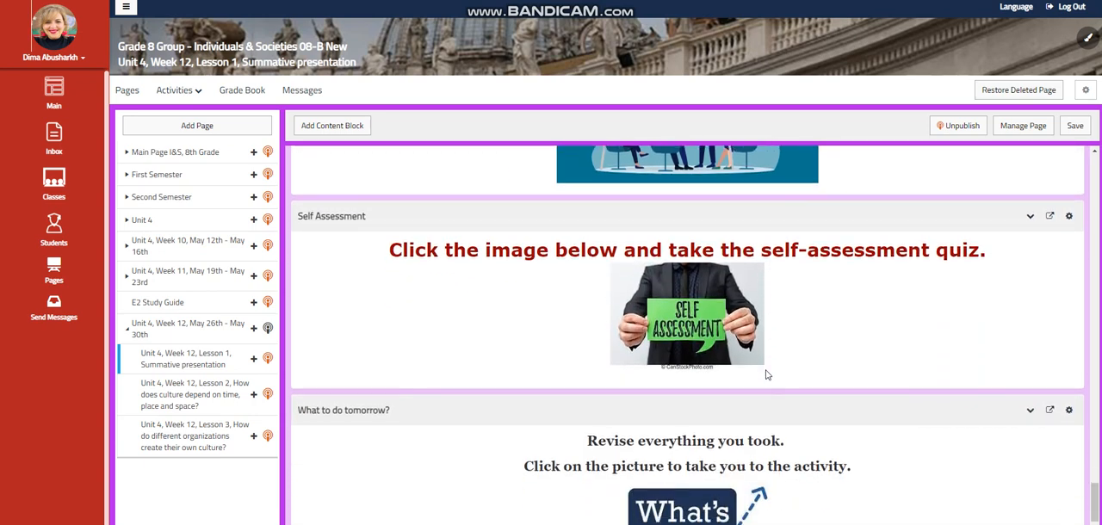
scroll(down, 3)
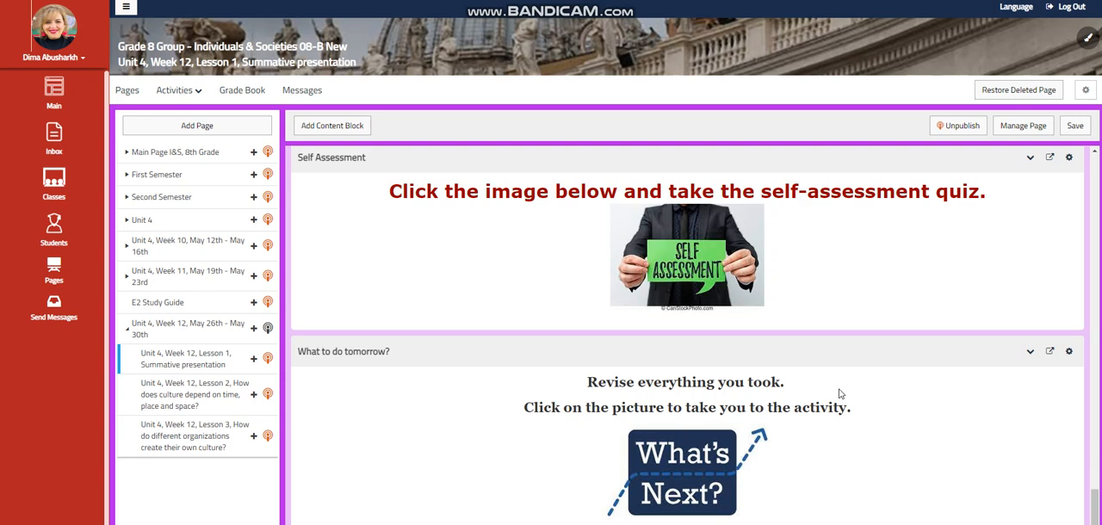
mouse_move(506, 427)
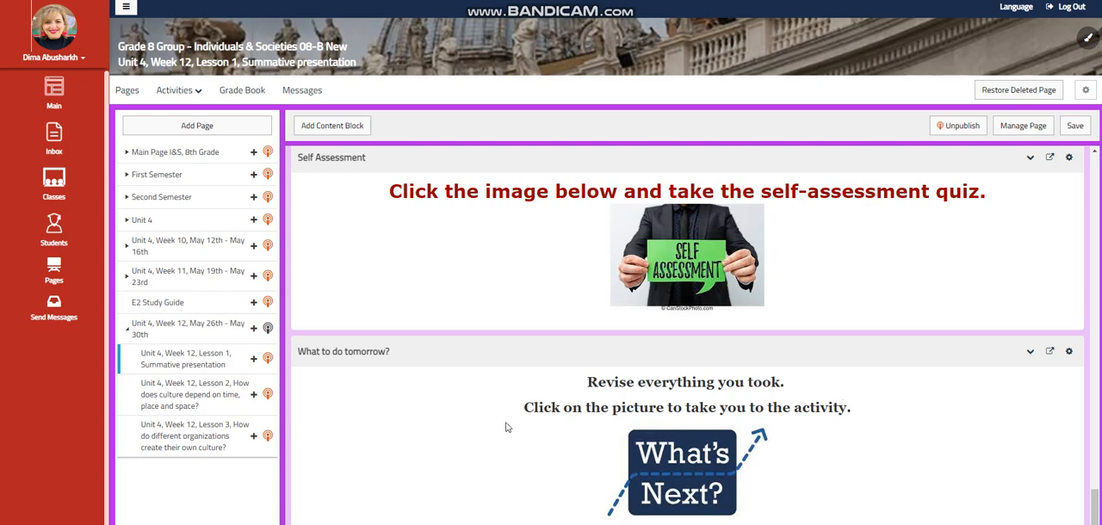
Step: Open the Week 12 Lesson 2 culture page and scroll to its word wall
click(189, 405)
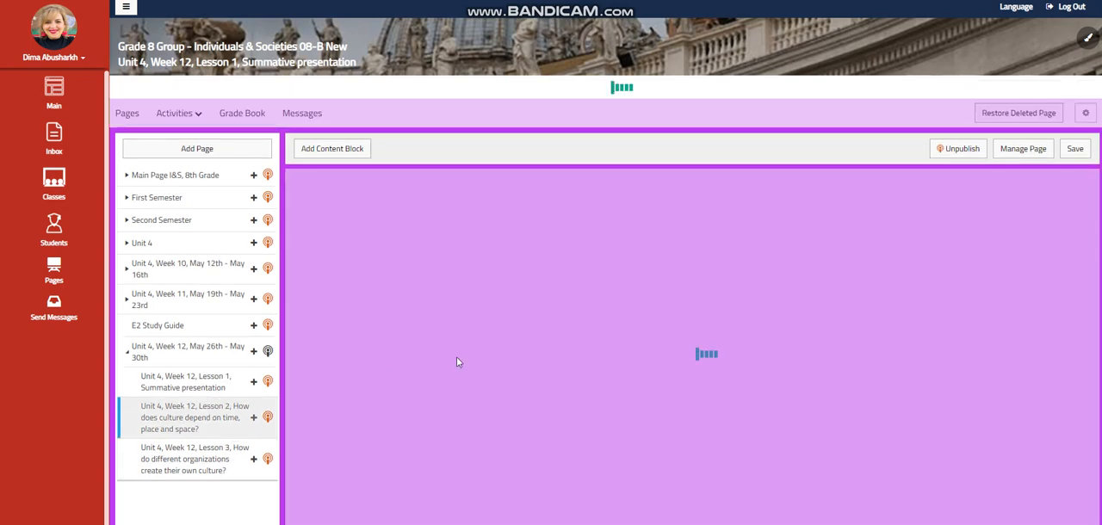
click(191, 418)
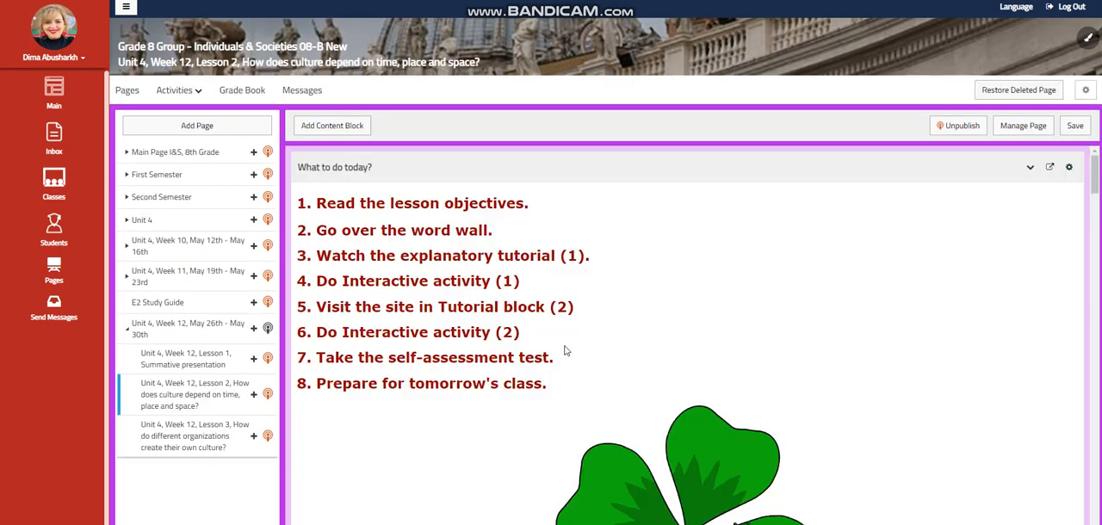
scroll(down, 3)
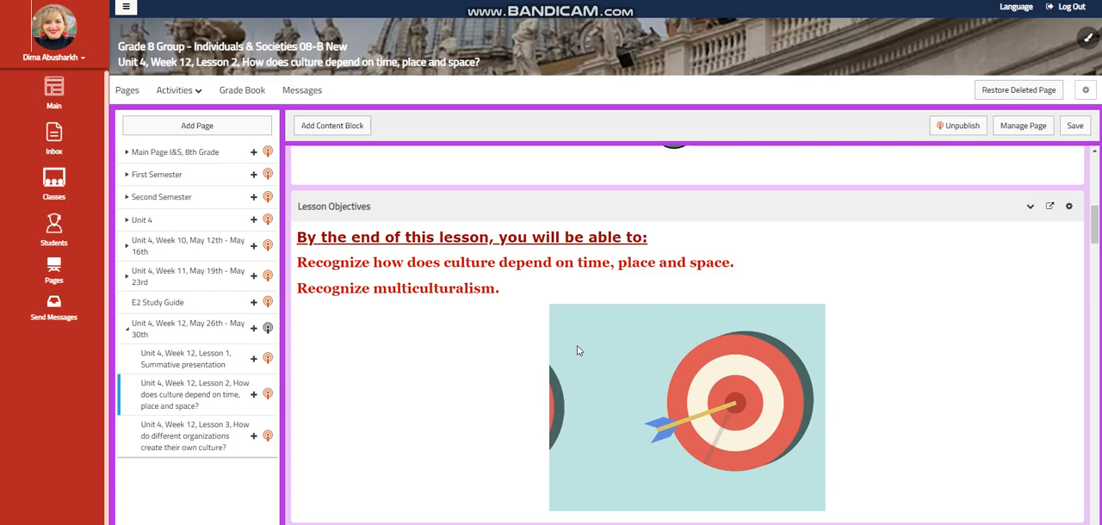
scroll(down, 3)
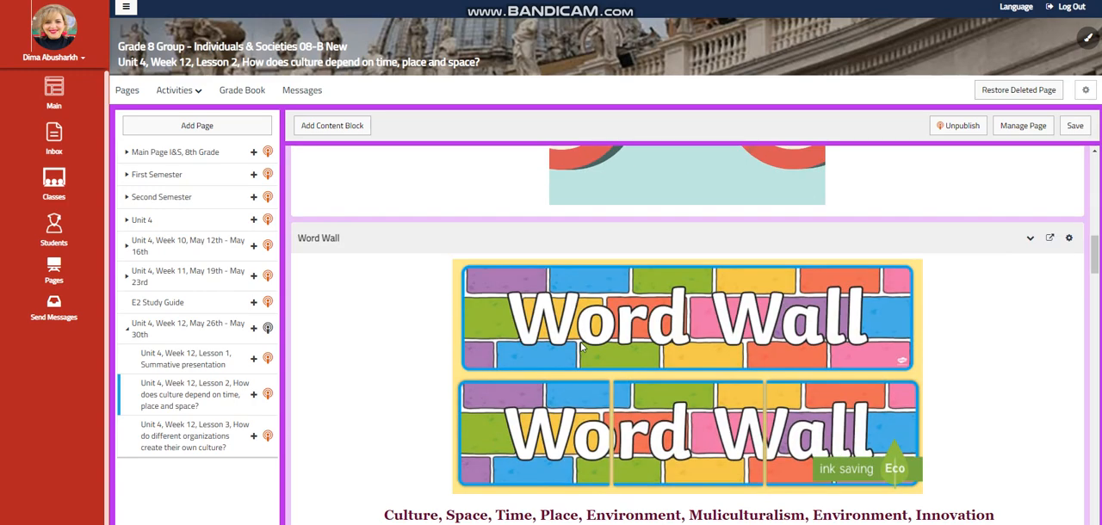
scroll(down, 3)
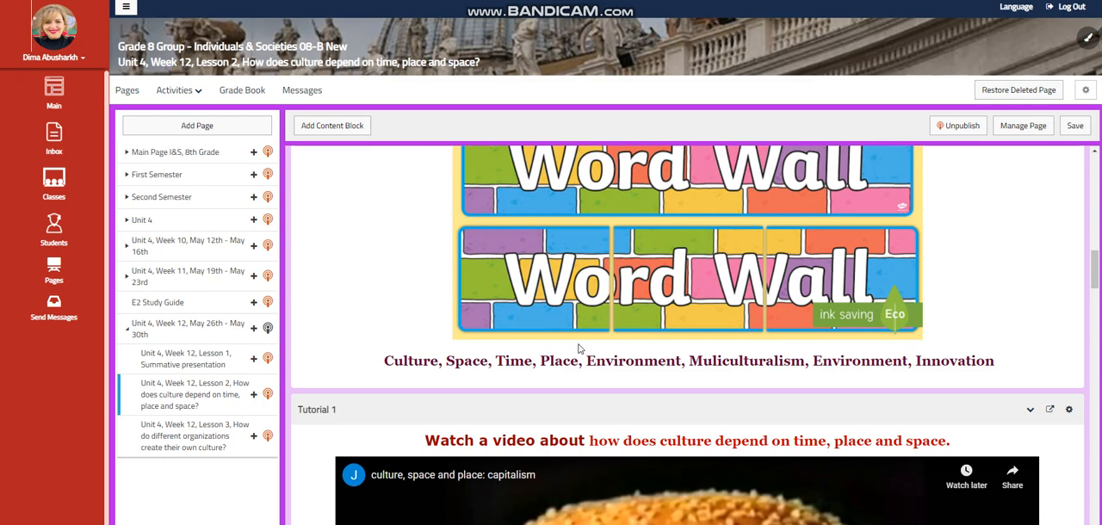
mouse_move(596, 346)
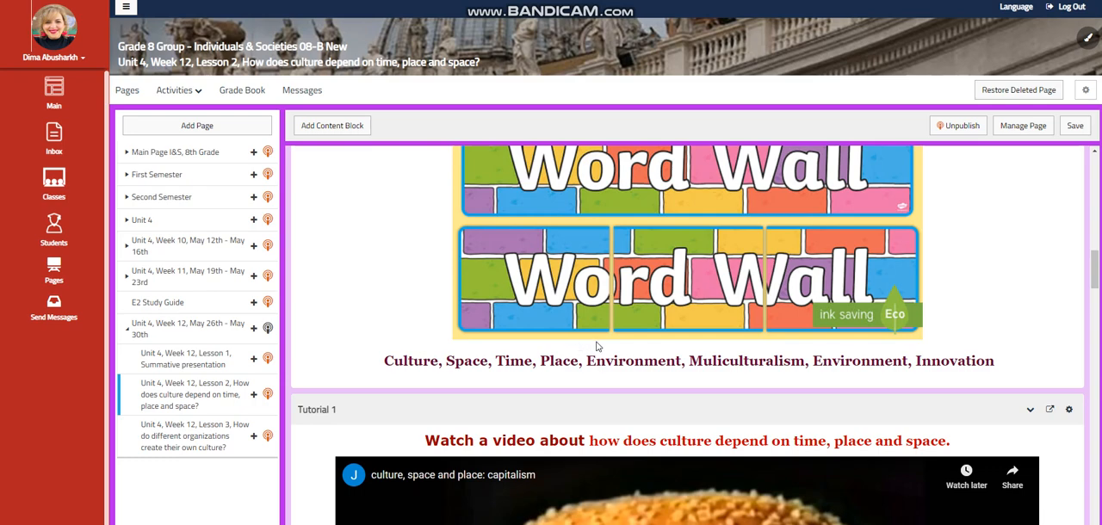
Step: Scroll past the tutorial videos down to Interactive Activity #2
scroll(down, 3)
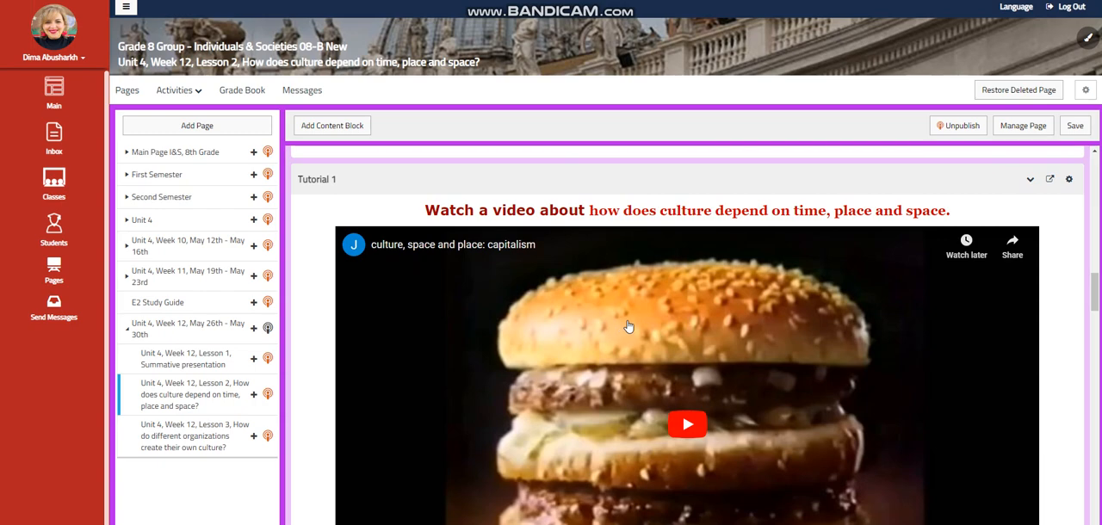
scroll(down, 3)
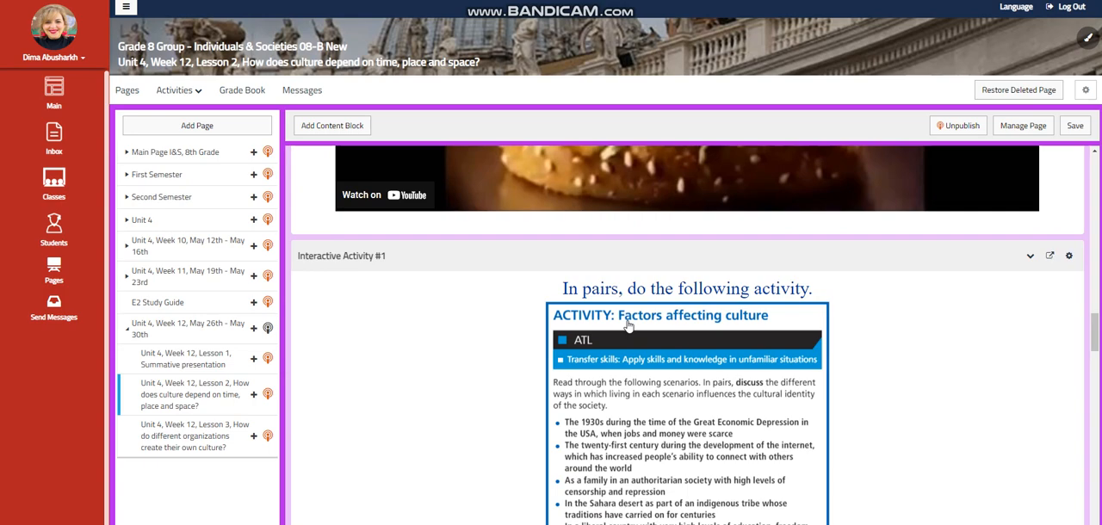
scroll(down, 3)
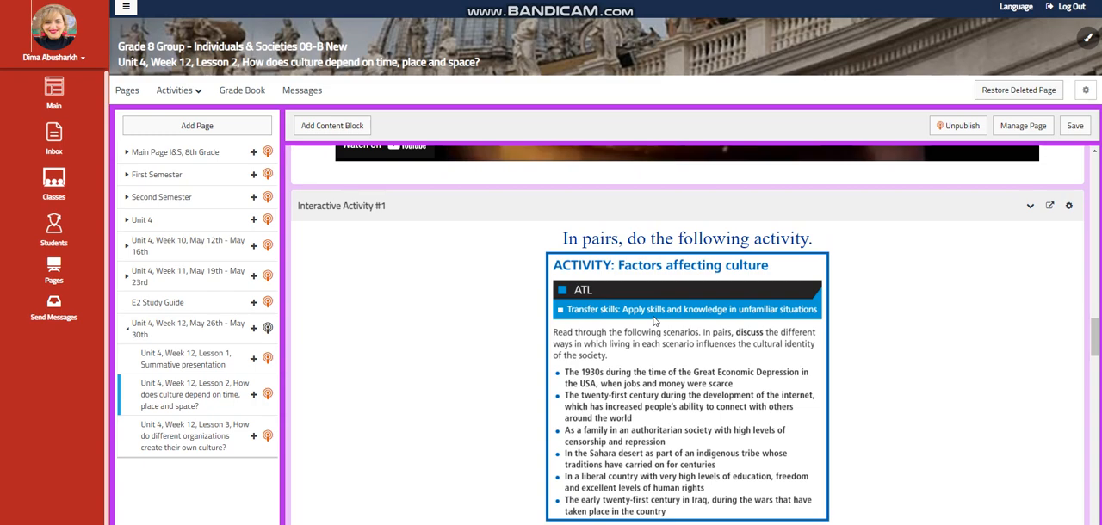
scroll(down, 3)
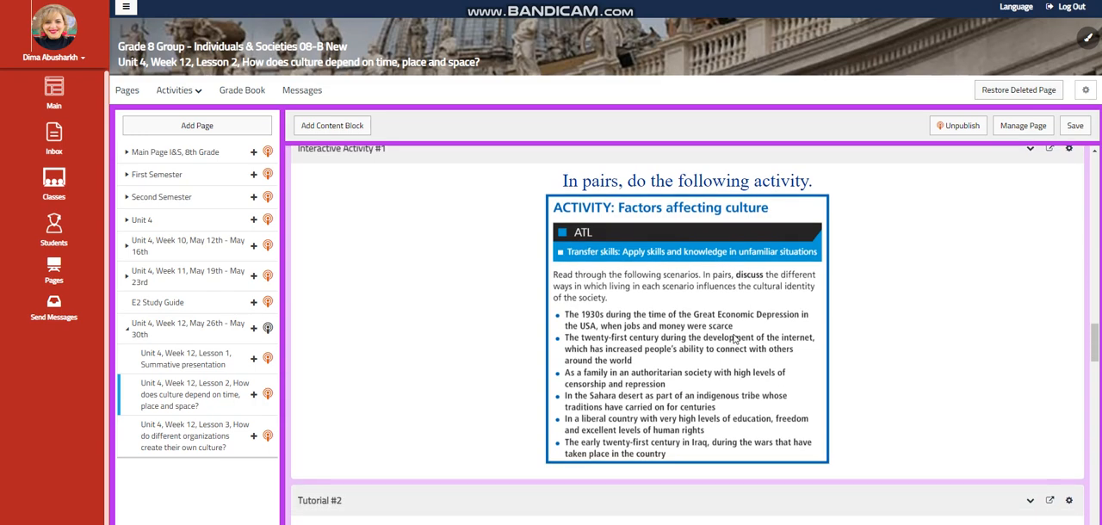
scroll(down, 3)
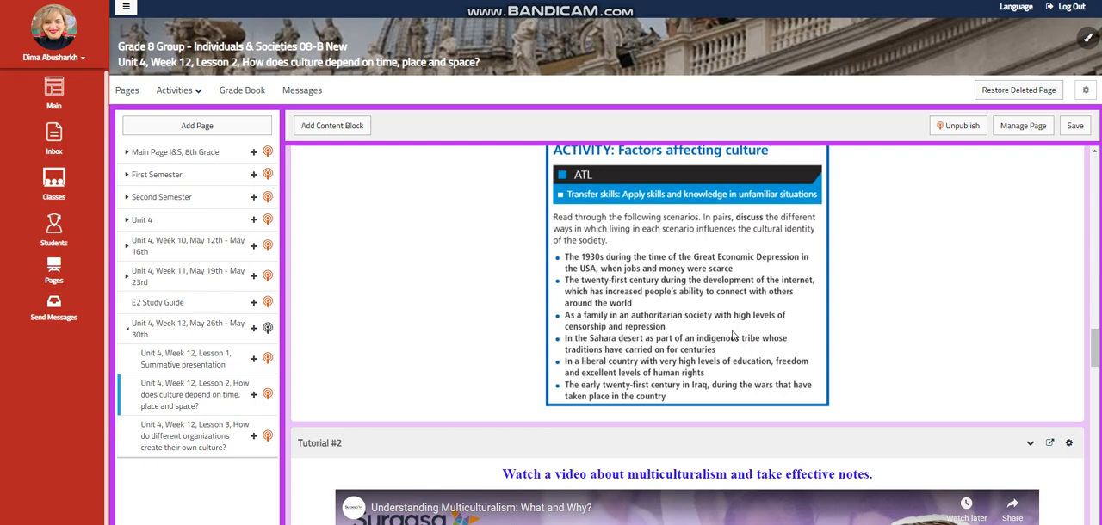
scroll(down, 3)
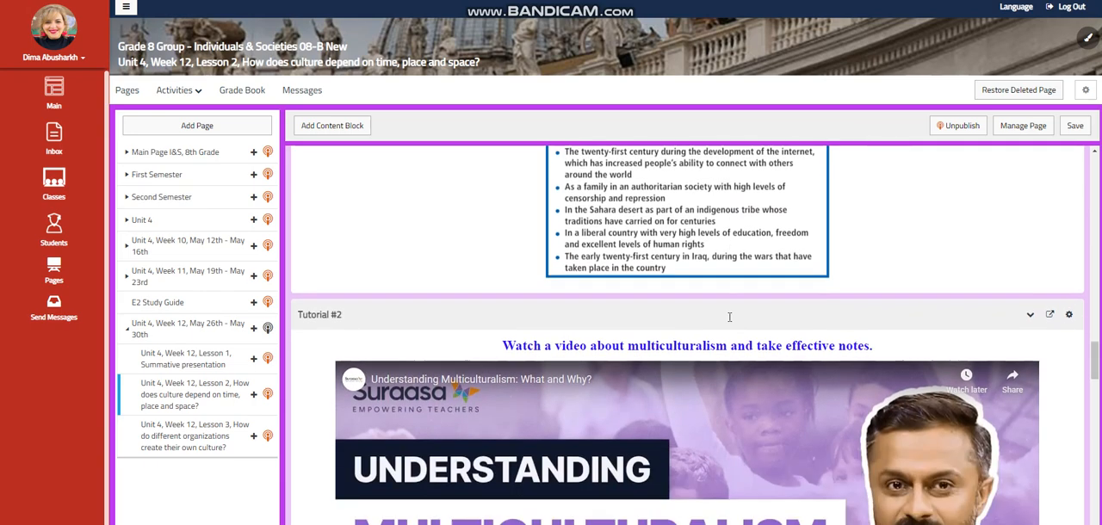
scroll(down, 3)
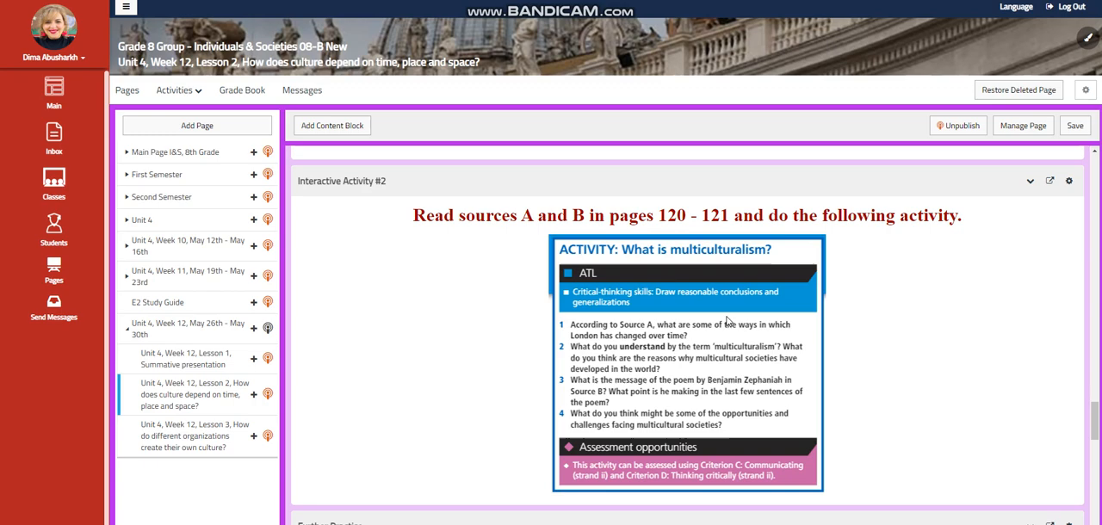
scroll(down, 3)
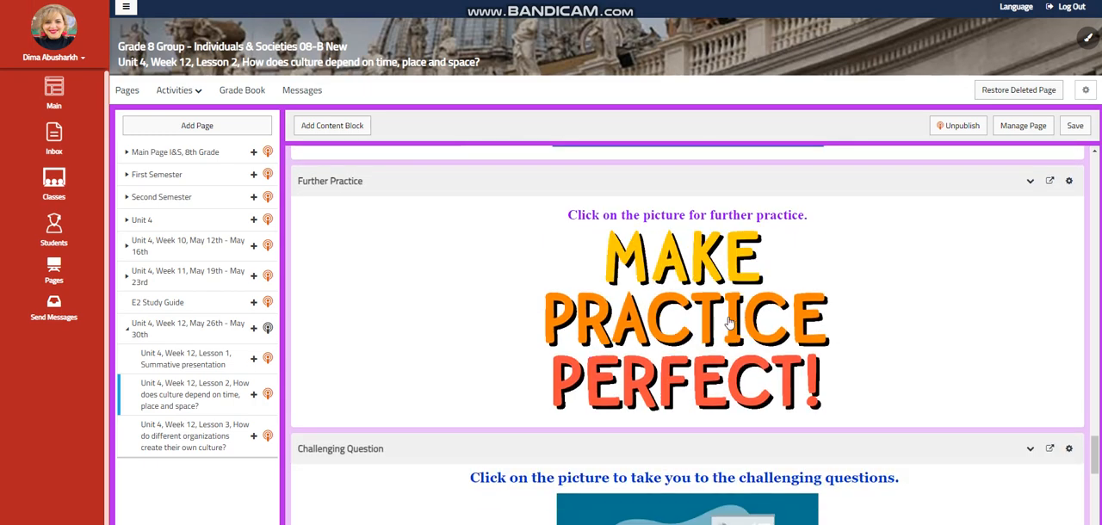
scroll(down, 3)
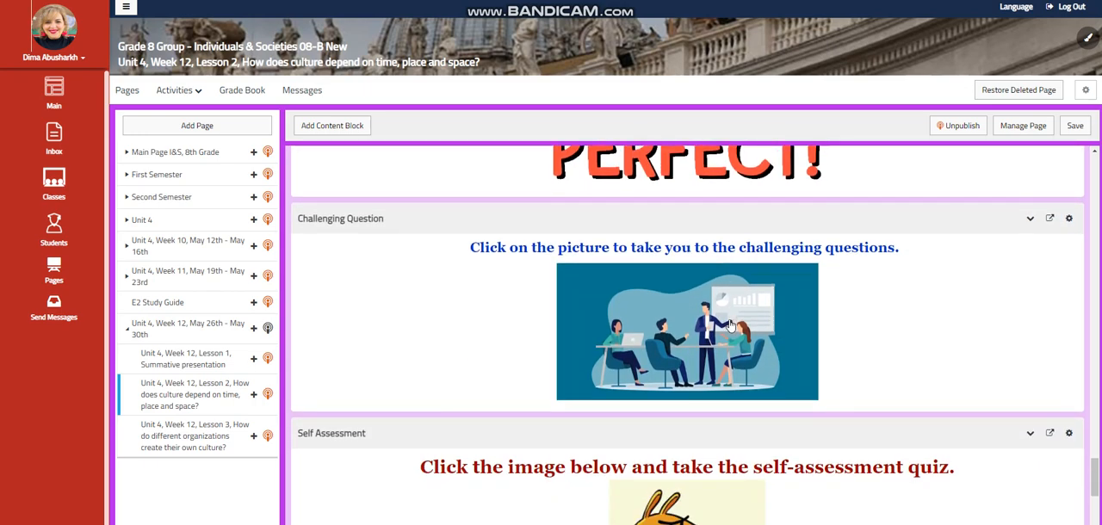
scroll(down, 3)
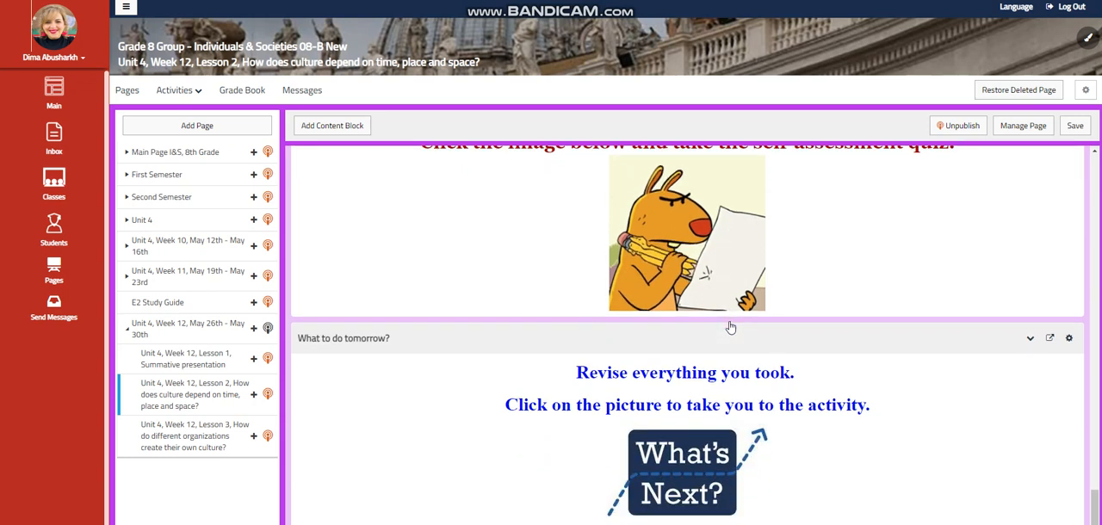
mouse_move(792, 340)
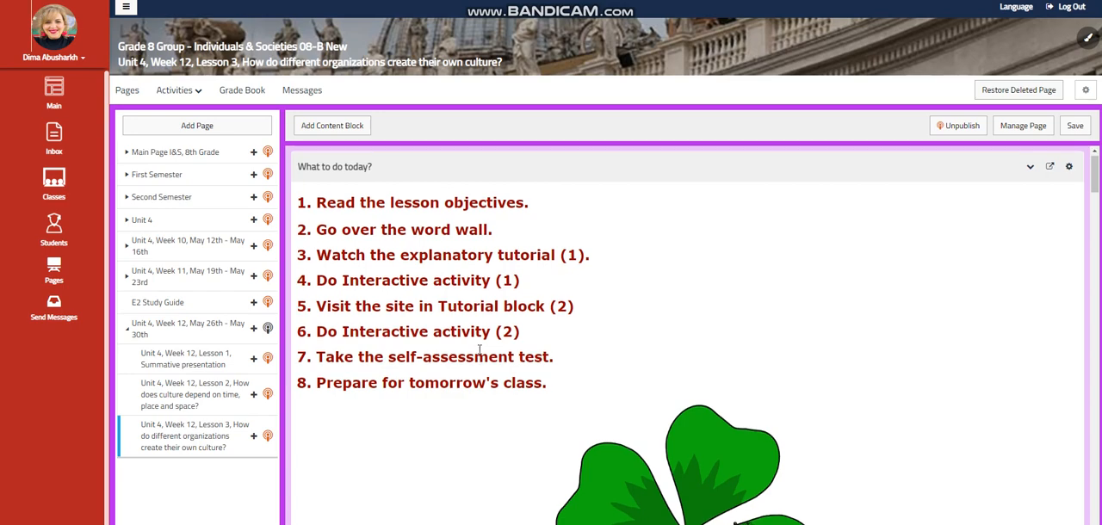
Step: Scroll Lesson 3 past Lesson Objectives, Word Wall and the Tutorial 1 video
scroll(down, 3)
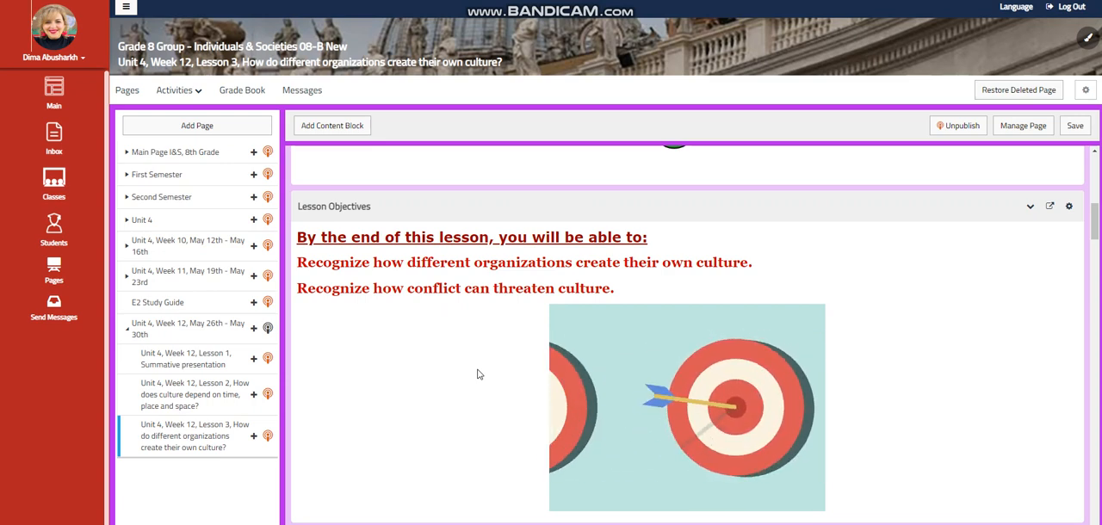
scroll(down, 3)
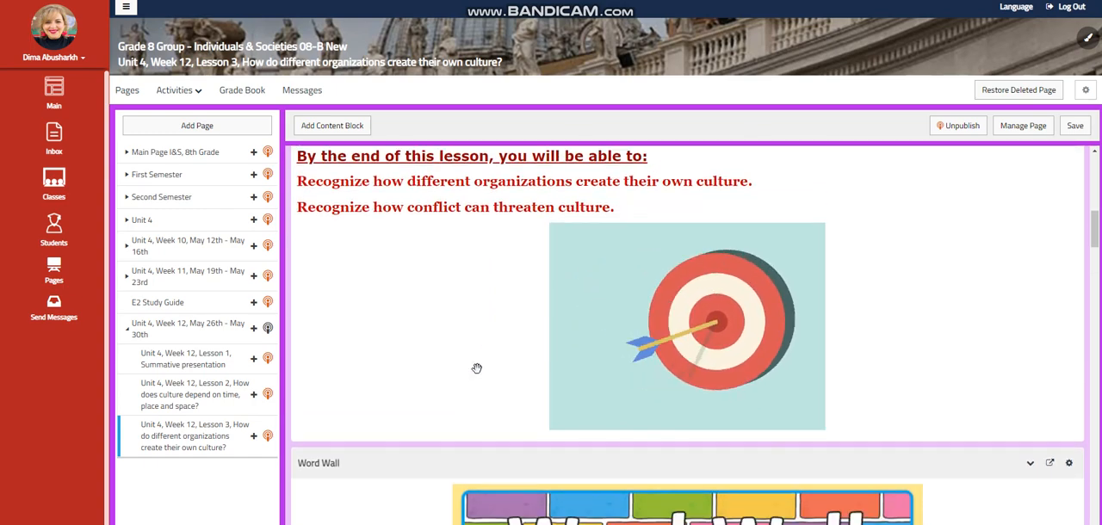
scroll(down, 3)
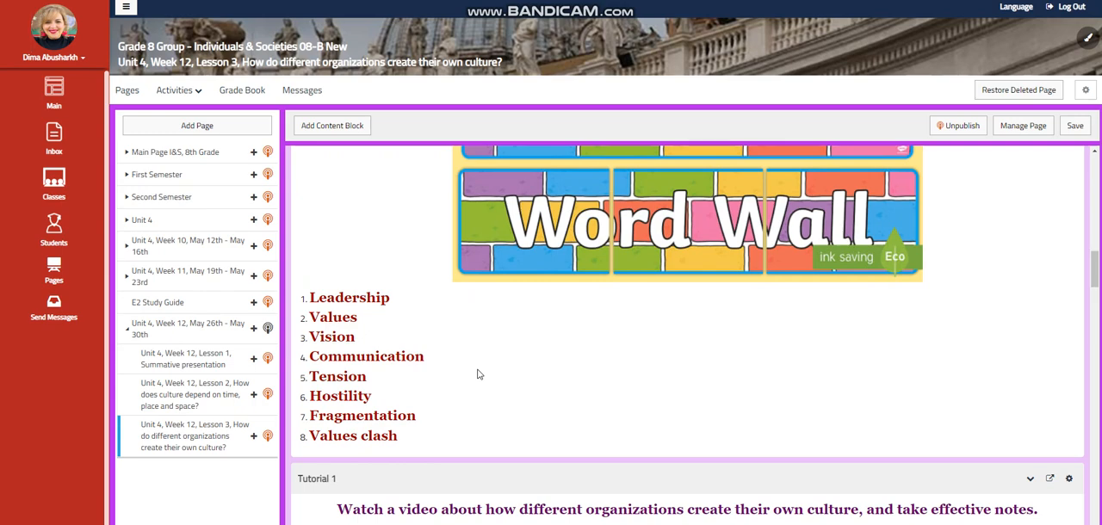
mouse_move(496, 374)
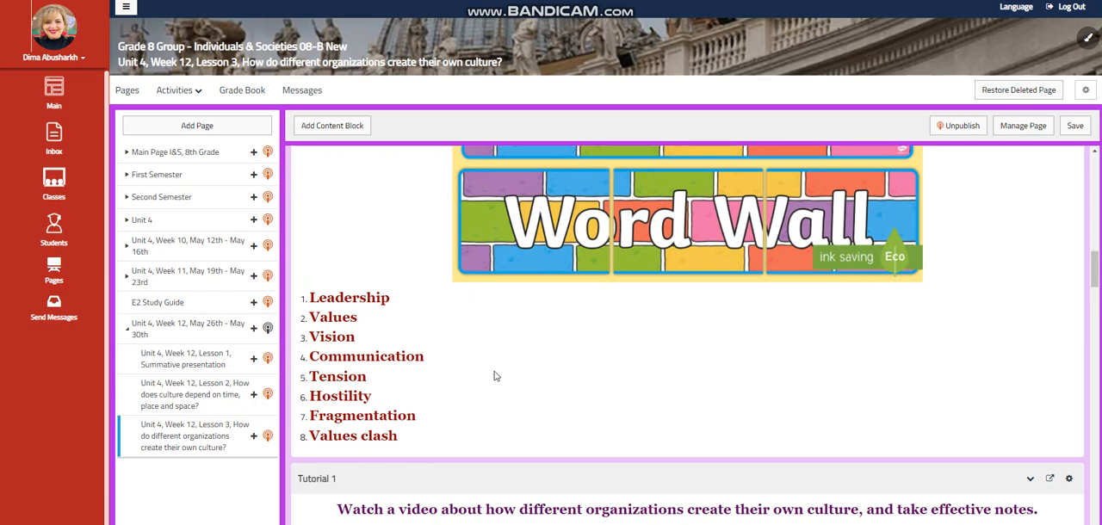
scroll(down, 3)
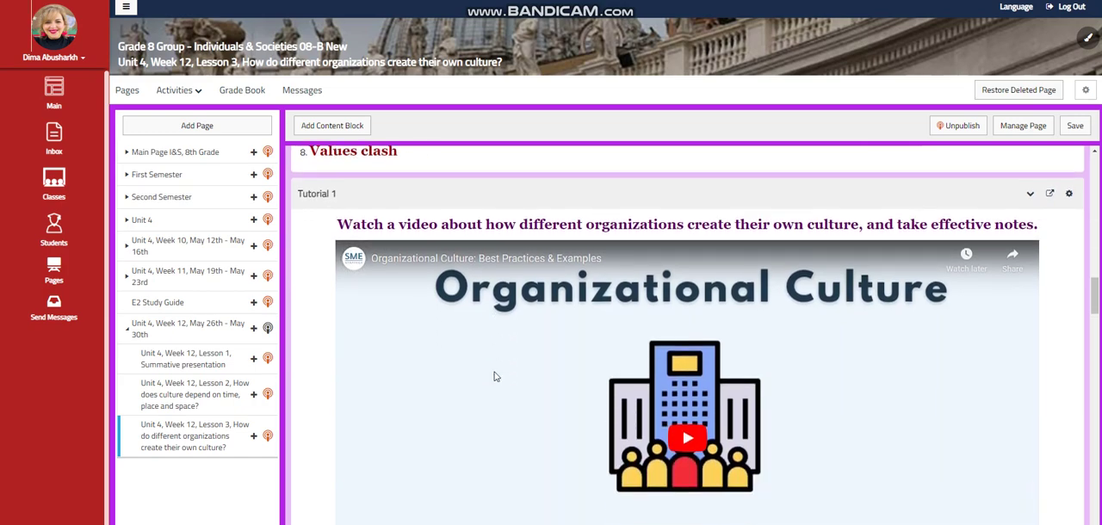
scroll(down, 3)
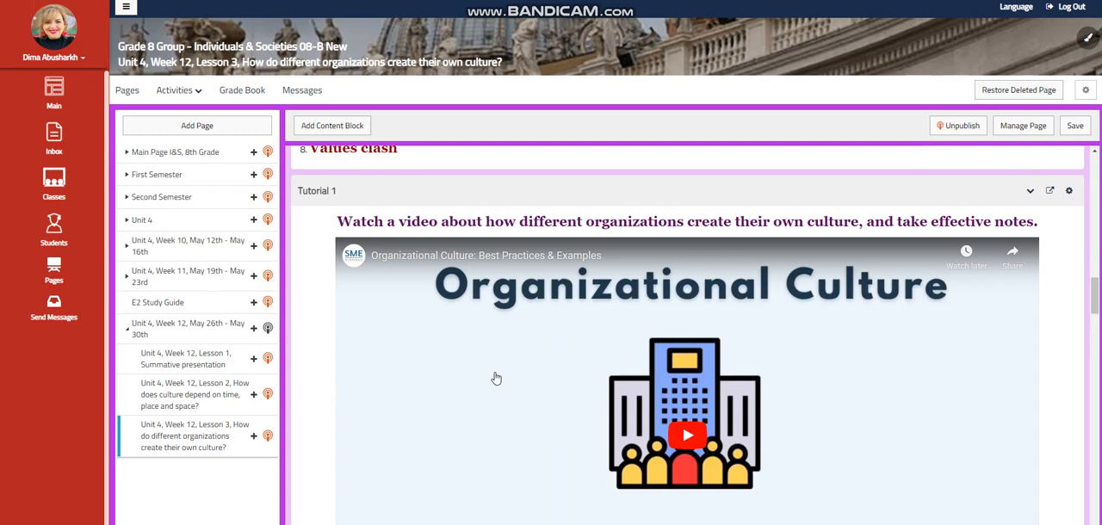
scroll(down, 3)
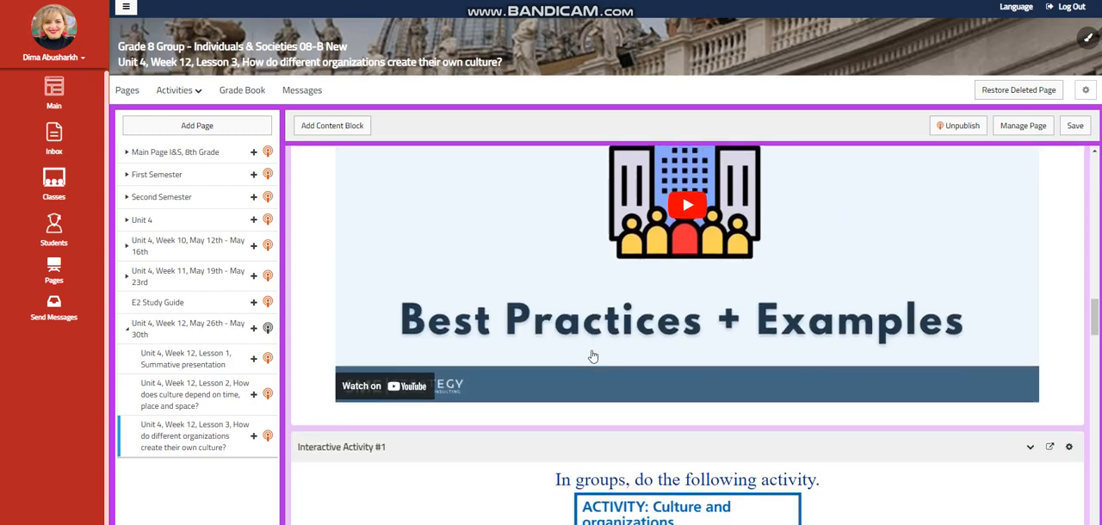
Step: Scroll through Interactive Activity #1 to the Visual Paradigm Online link and Tutorial #2
scroll(down, 3)
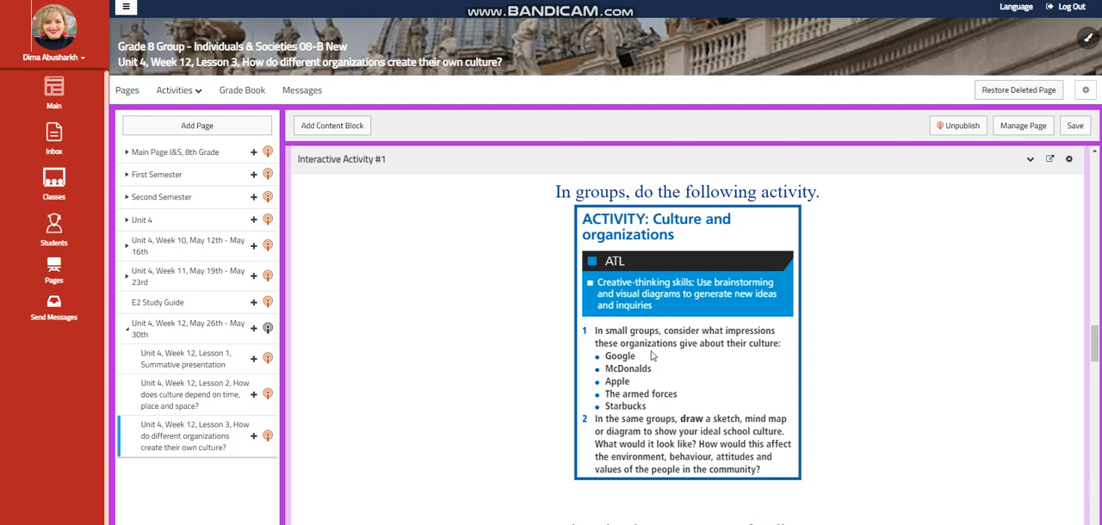
mouse_move(659, 399)
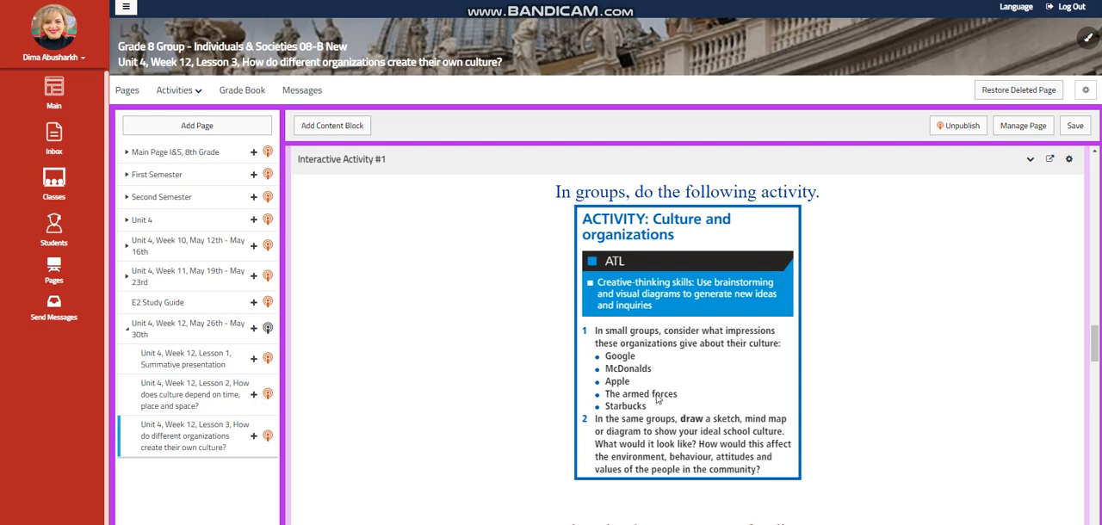
mouse_move(659, 414)
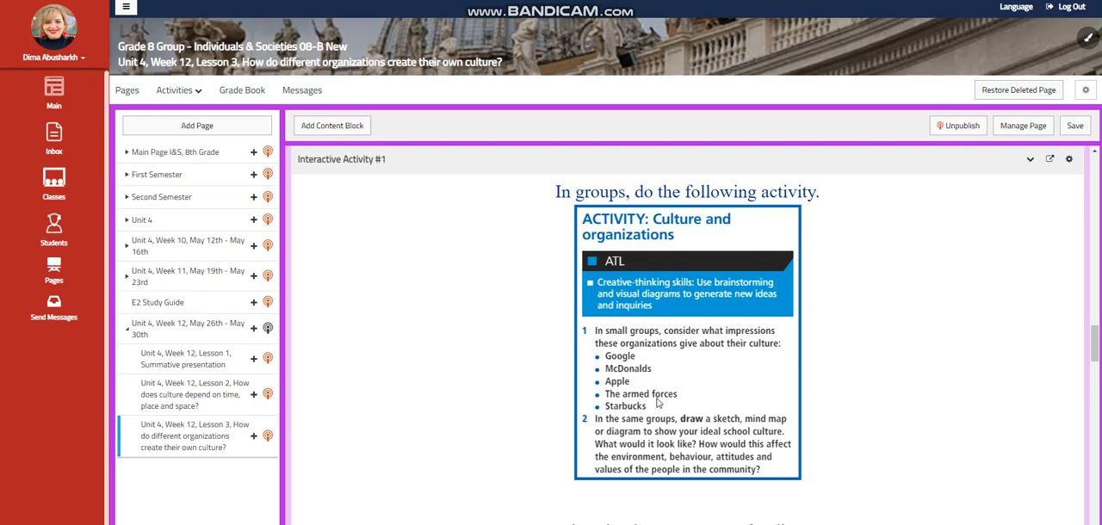
scroll(down, 3)
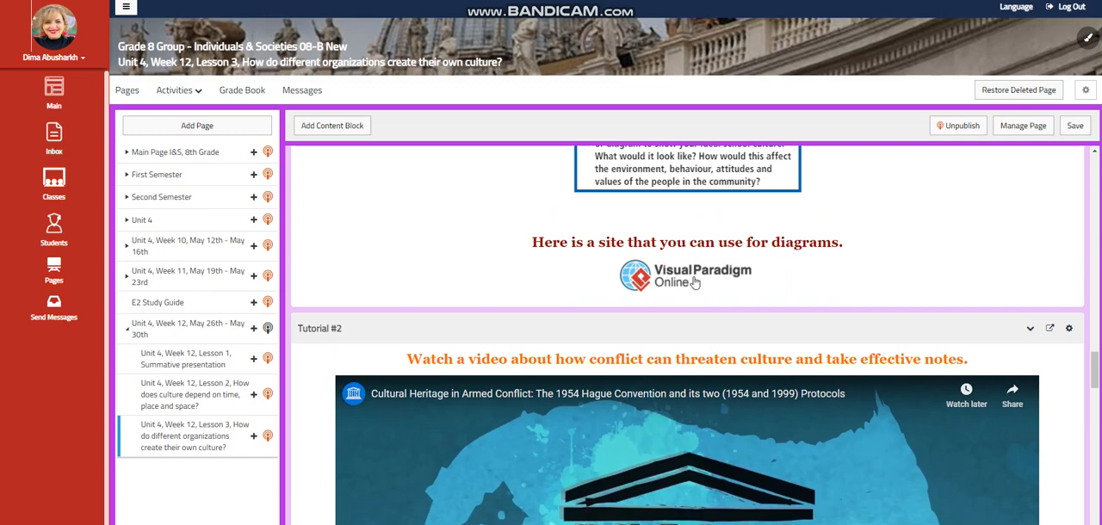
Step: Scroll past the Tutorial #2 UNESCO video to the Take Action task
scroll(down, 3)
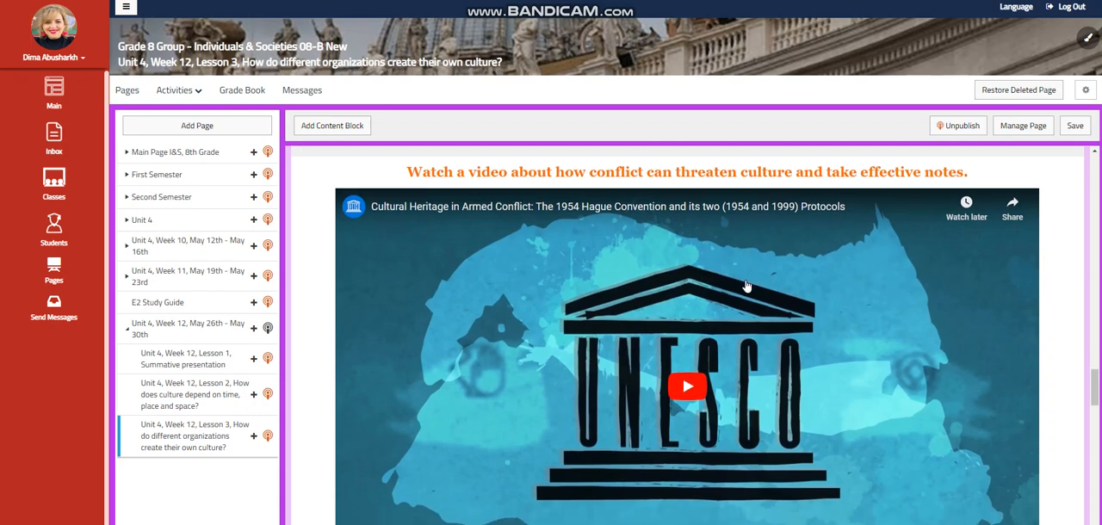
scroll(down, 3)
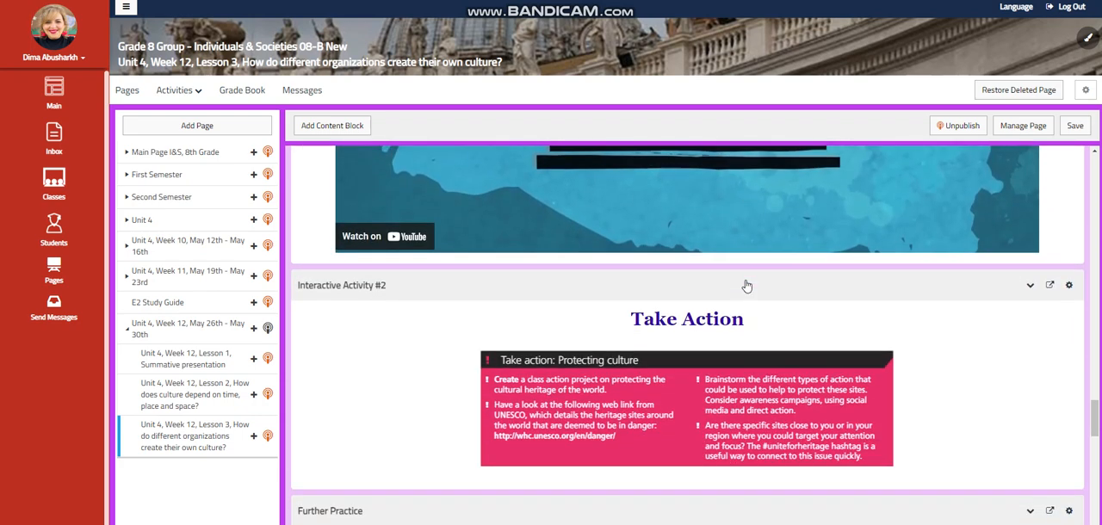
scroll(down, 3)
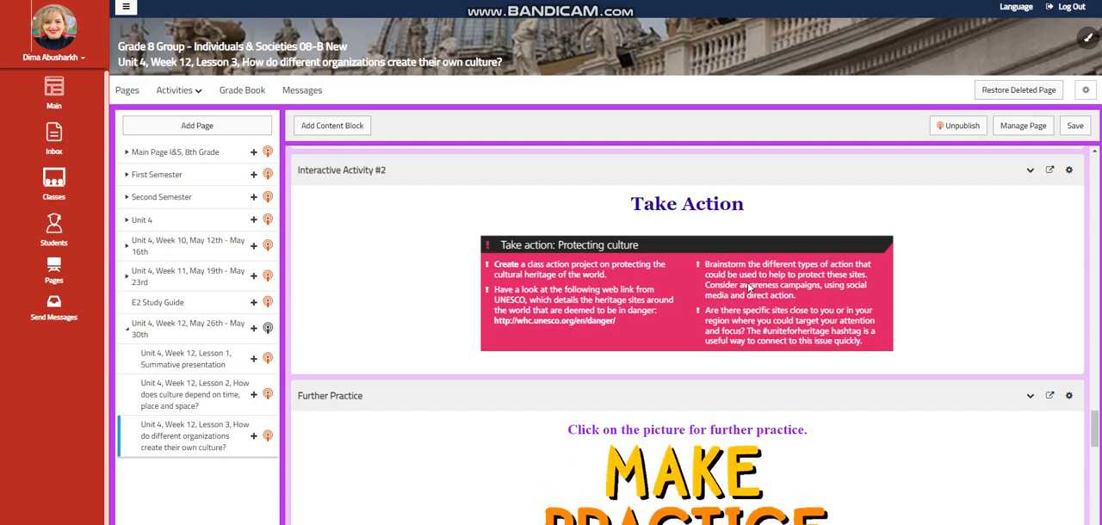
Step: Scroll through Further Practice and the CEOs' leadership Challenging Question to Self Assessment
scroll(down, 3)
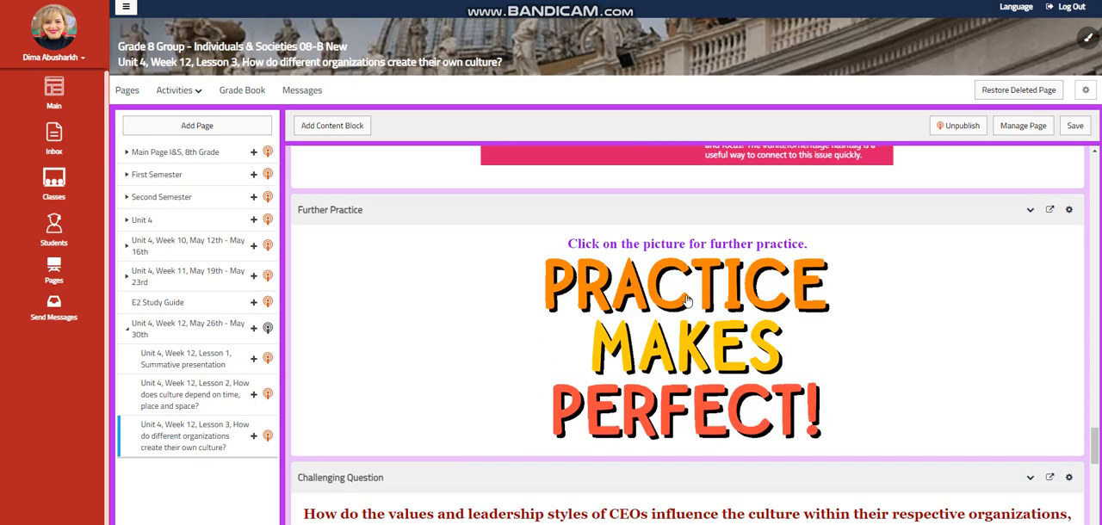
scroll(down, 3)
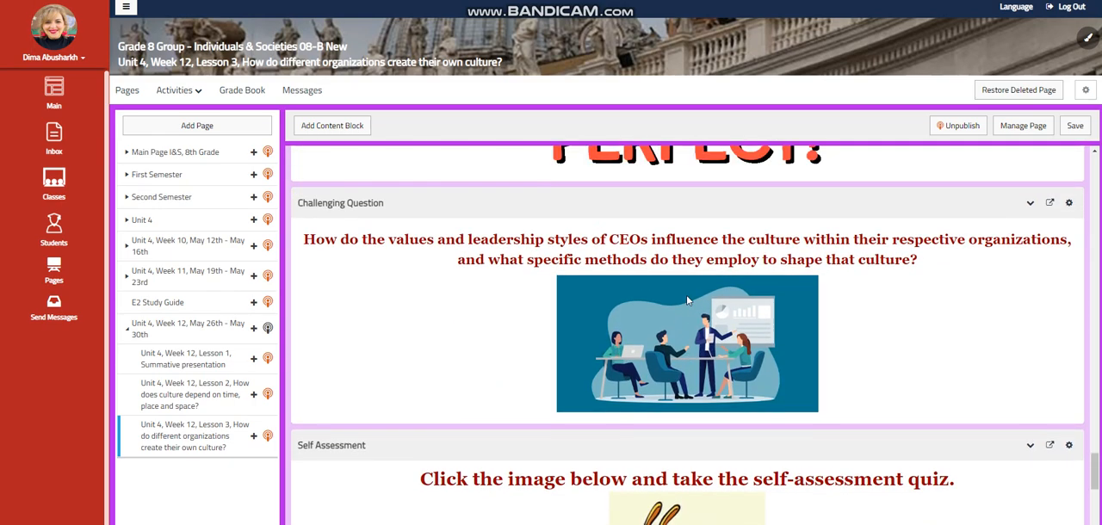
scroll(down, 3)
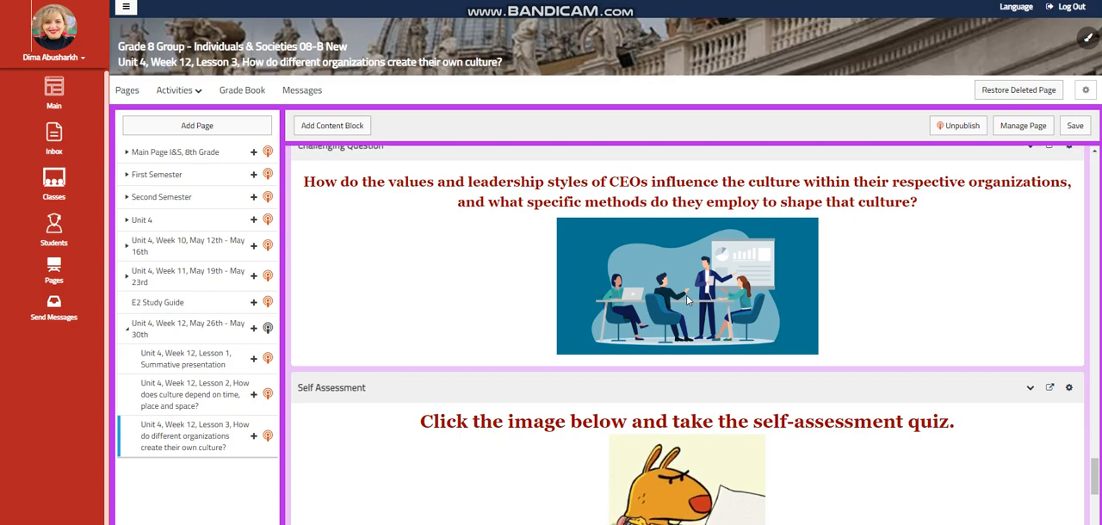
mouse_move(689, 301)
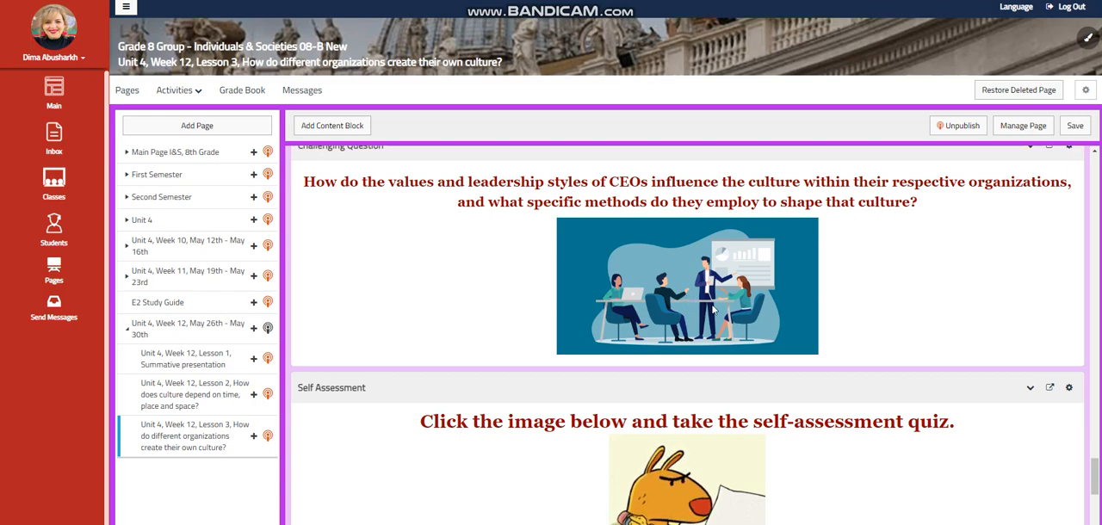
scroll(down, 3)
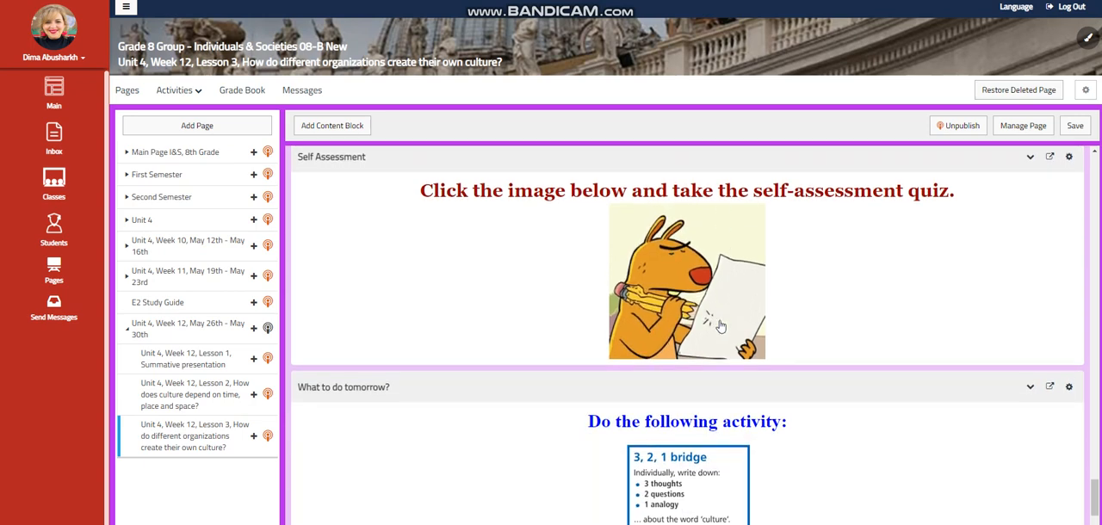
Step: Scroll to the bottom of Lesson 3 to show the 3, 2, 1 bridge activity
scroll(down, 3)
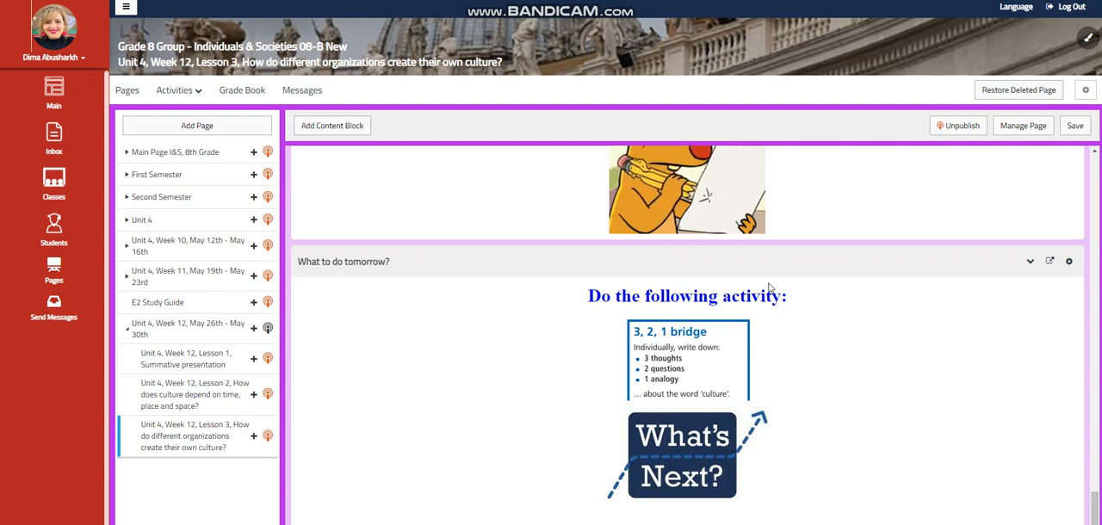
mouse_move(796, 315)
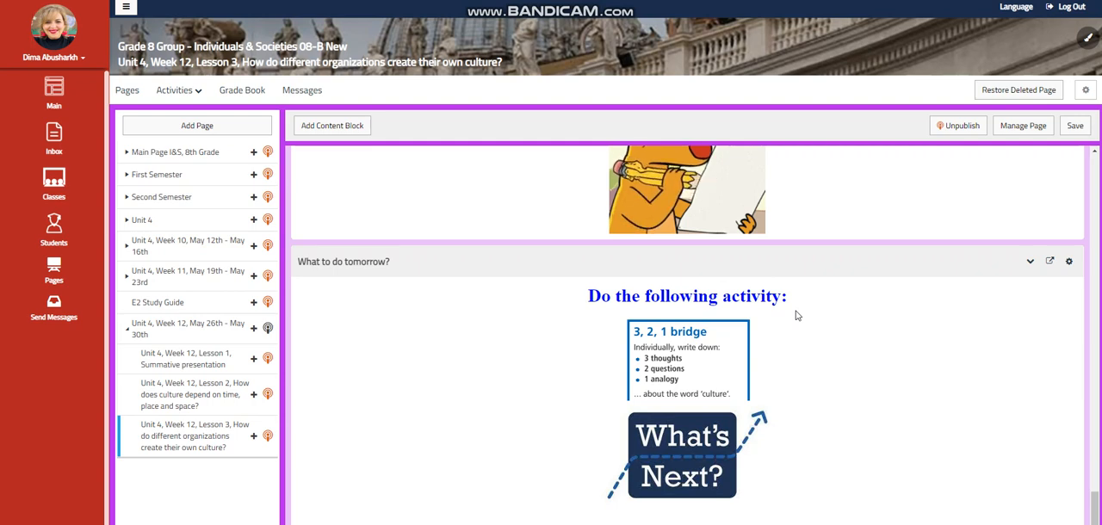
mouse_move(779, 316)
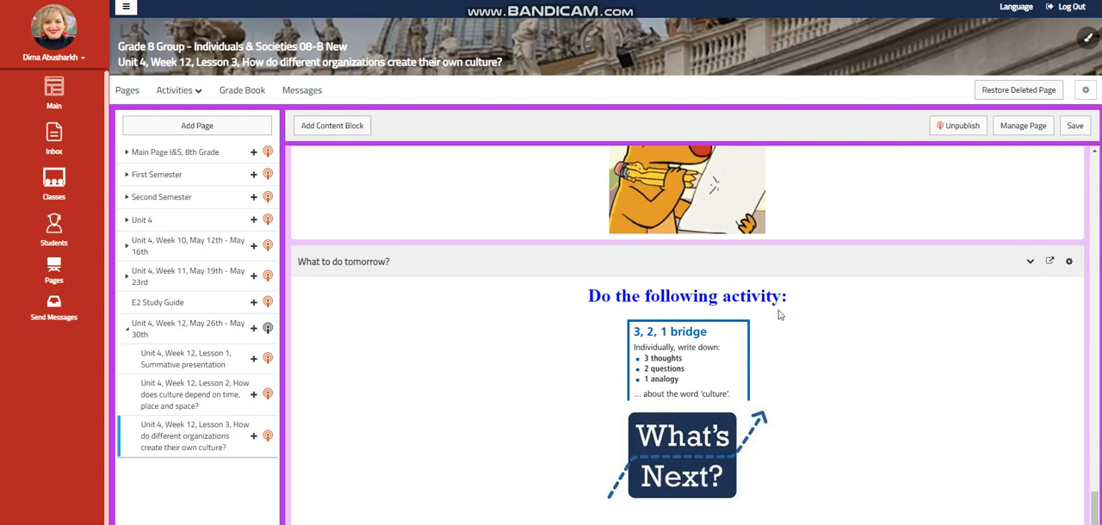